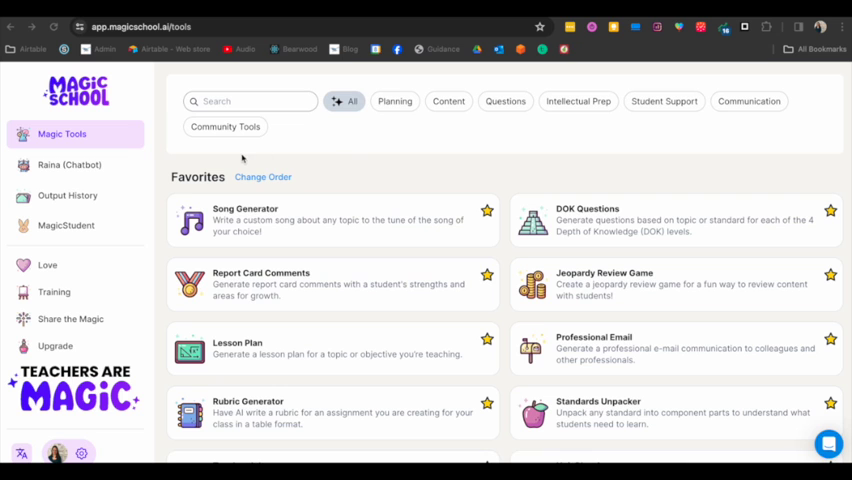
- Set the rubric's grade level to 4th grade and enter a recorder standard
scroll(down, 3)
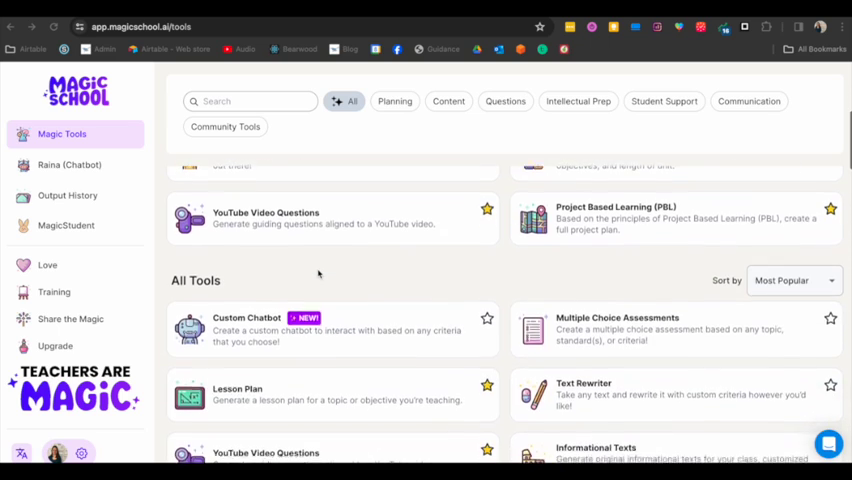
scroll(down, 3)
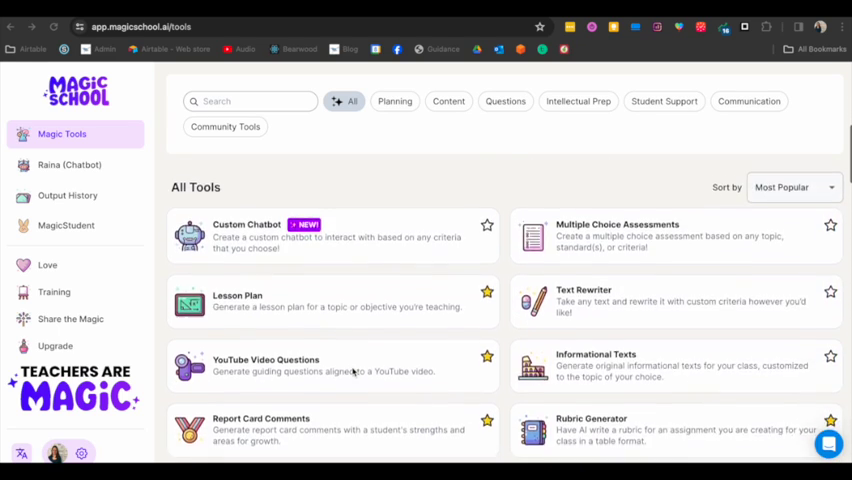
scroll(down, 3)
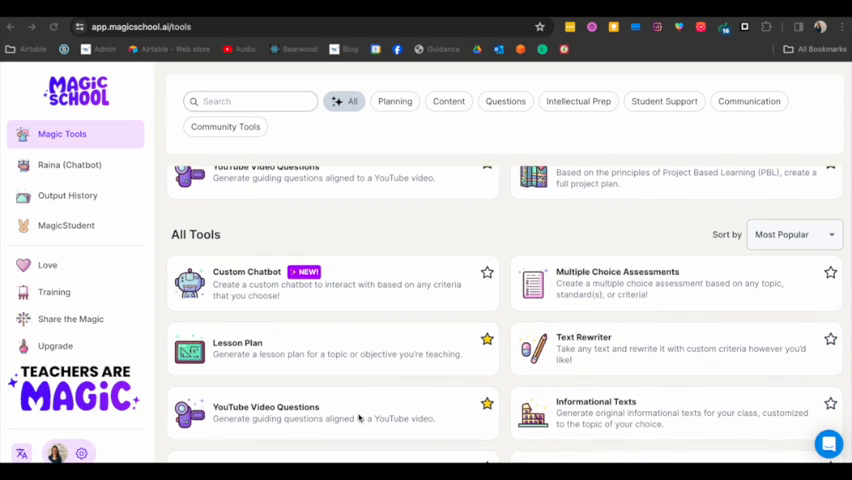
scroll(down, 3)
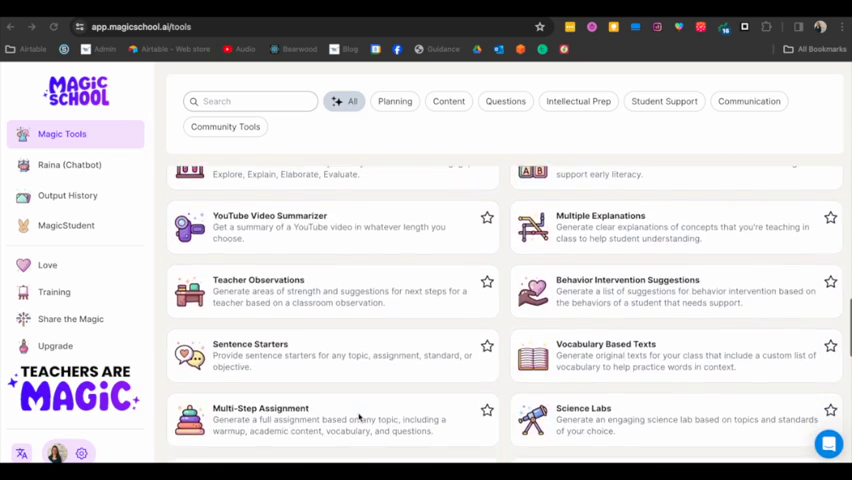
scroll(down, 3)
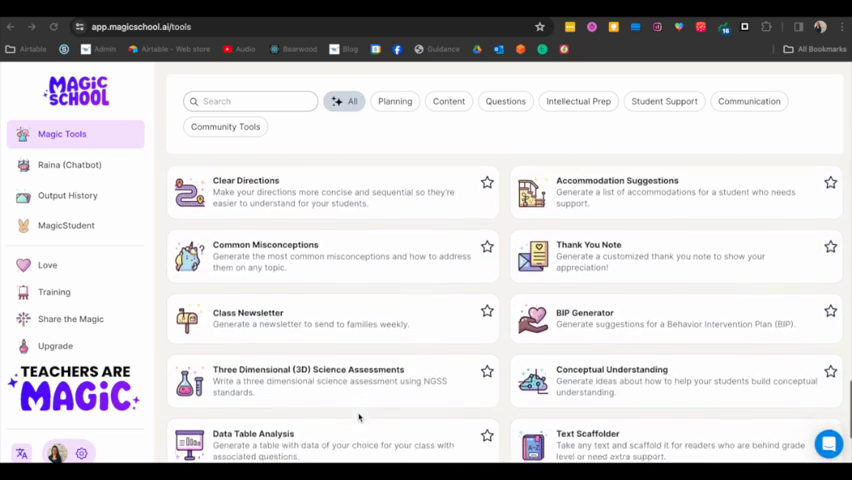
scroll(down, 3)
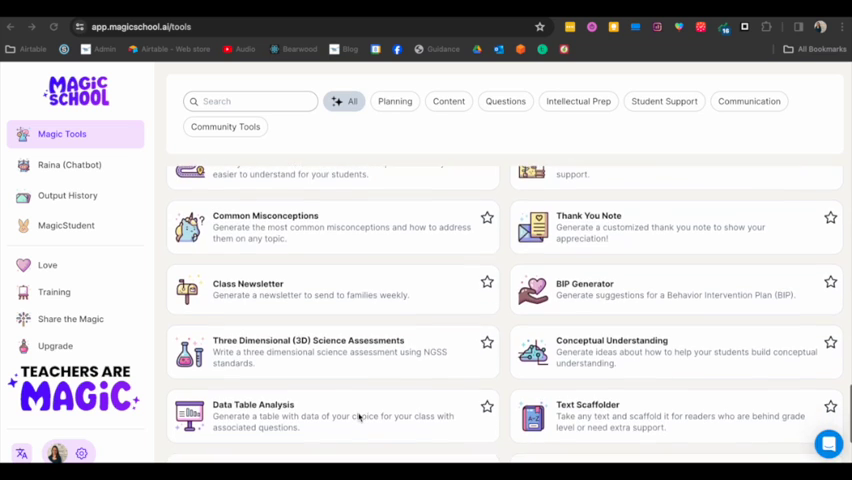
scroll(down, 3)
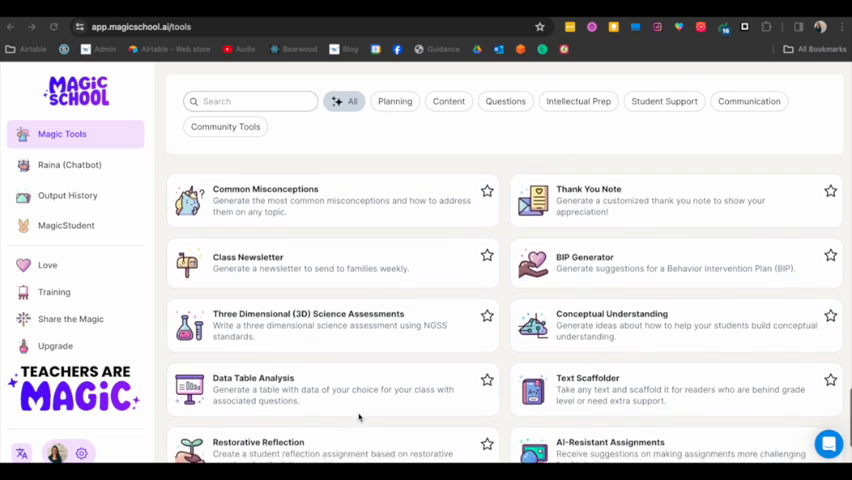
scroll(down, 3)
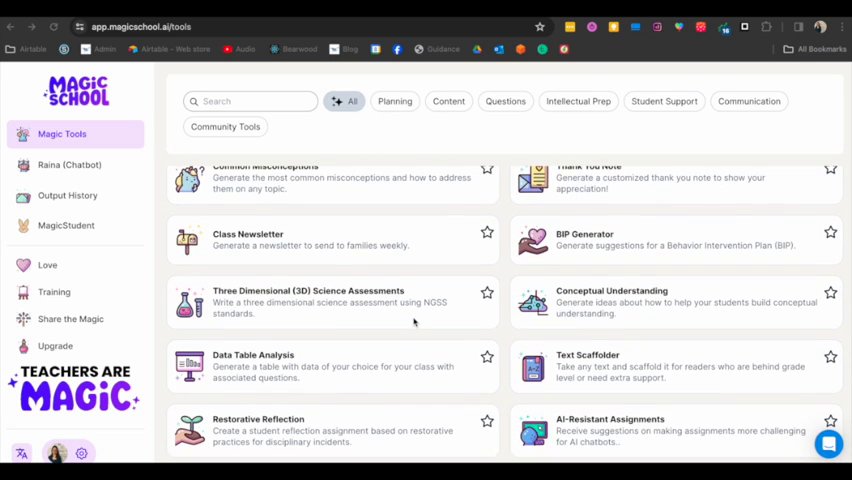
mouse_move(420, 318)
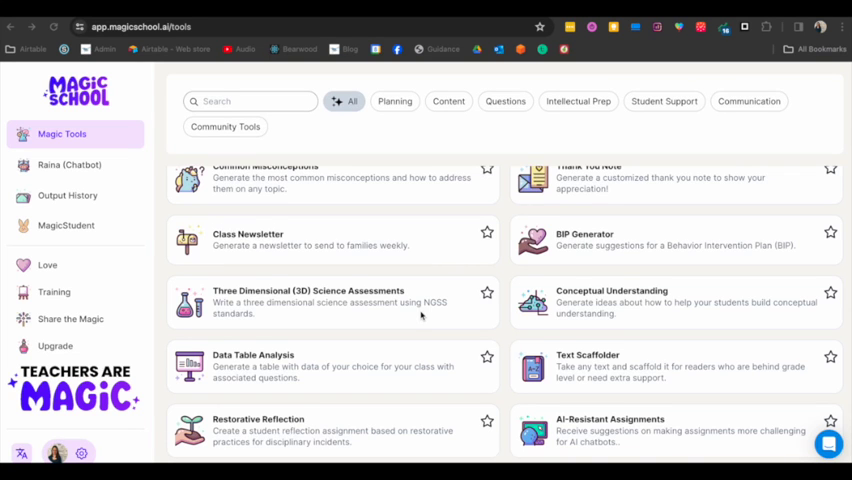
scroll(down, 3)
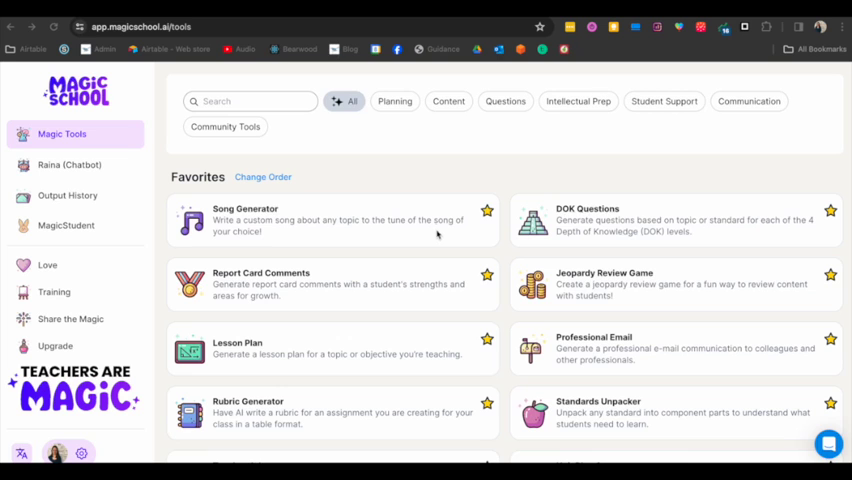
scroll(down, 3)
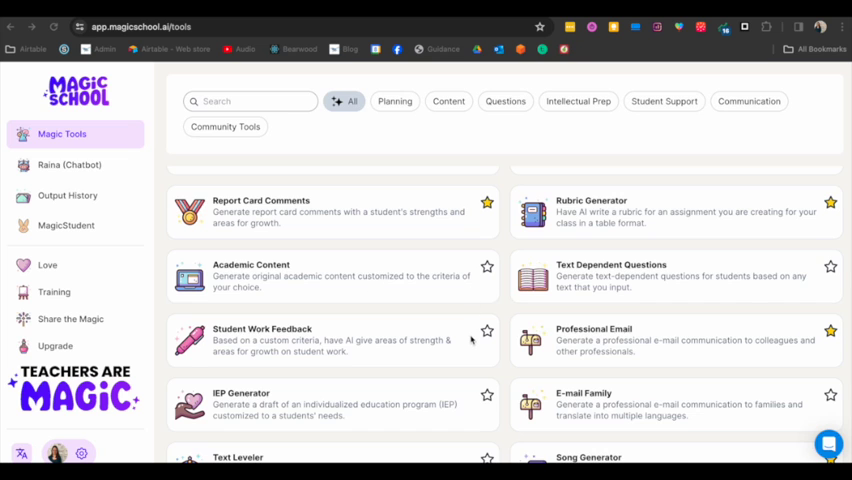
scroll(down, 3)
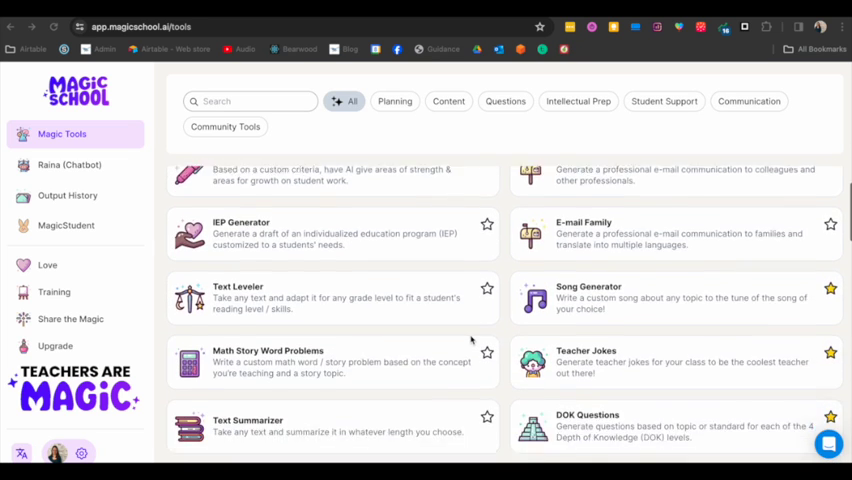
scroll(down, 3)
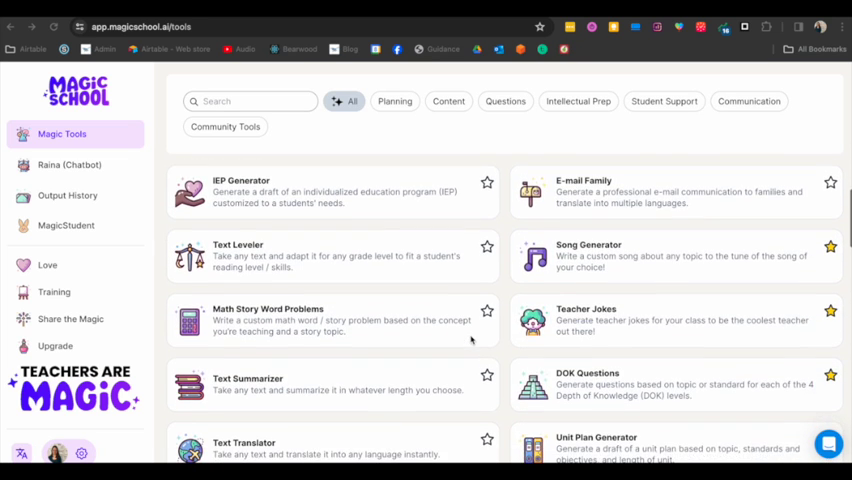
scroll(down, 3)
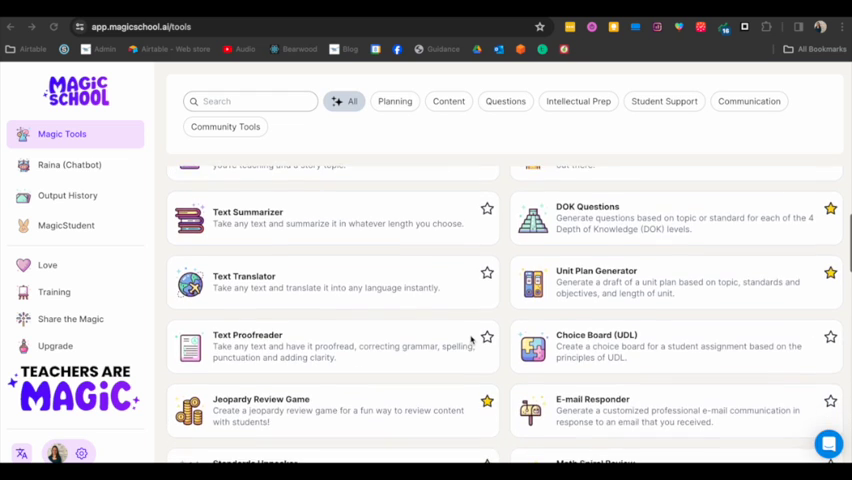
scroll(down, 3)
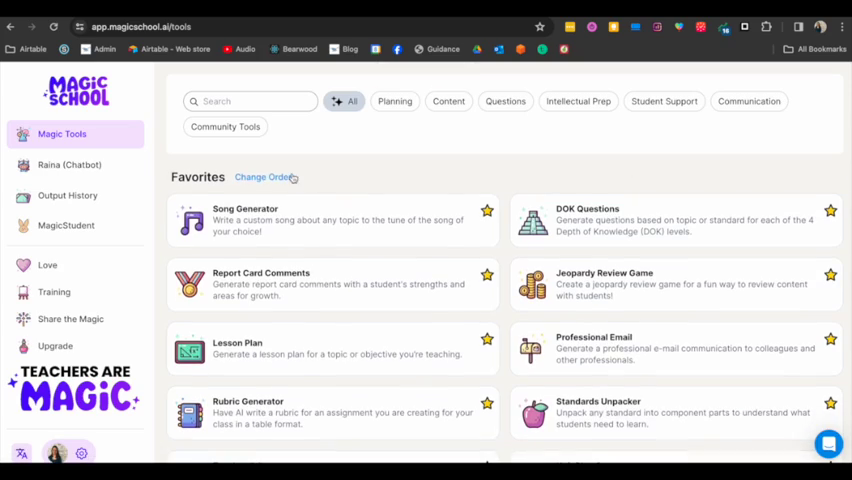
scroll(down, 3)
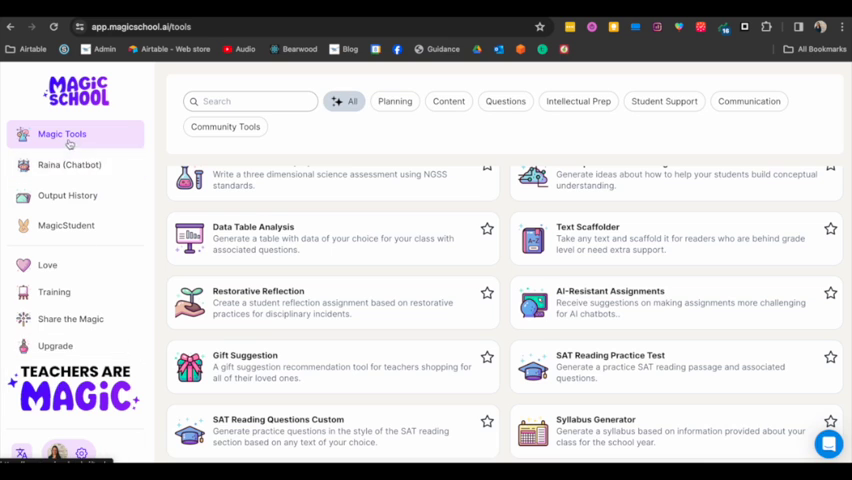
mouse_move(70, 318)
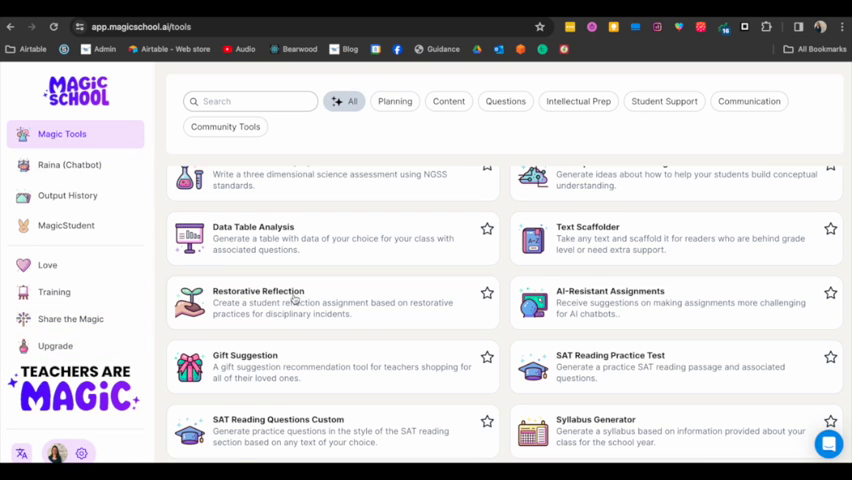
scroll(down, 3)
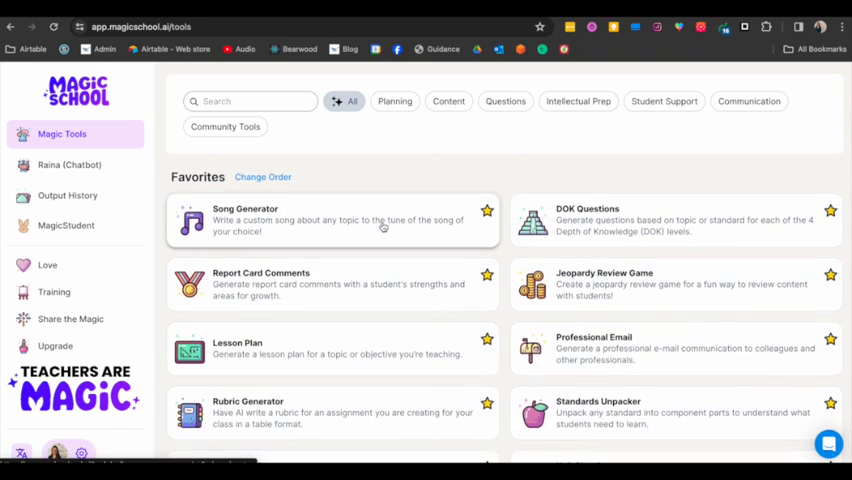
scroll(down, 3)
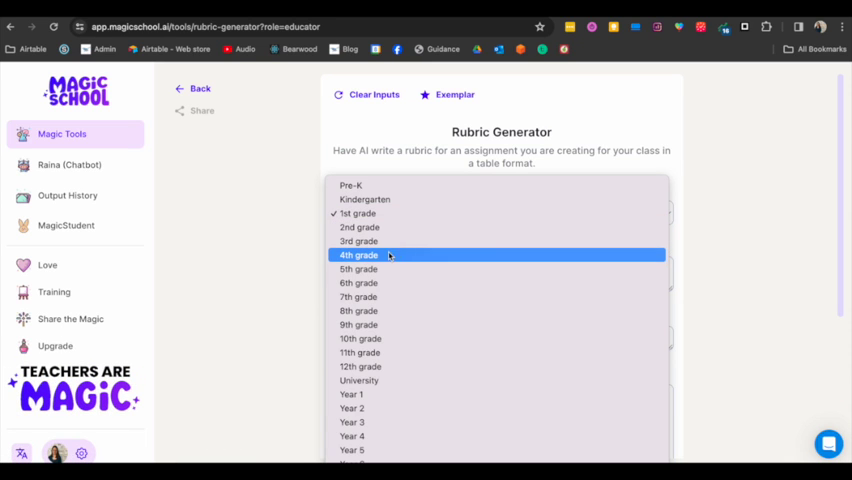
click(359, 255)
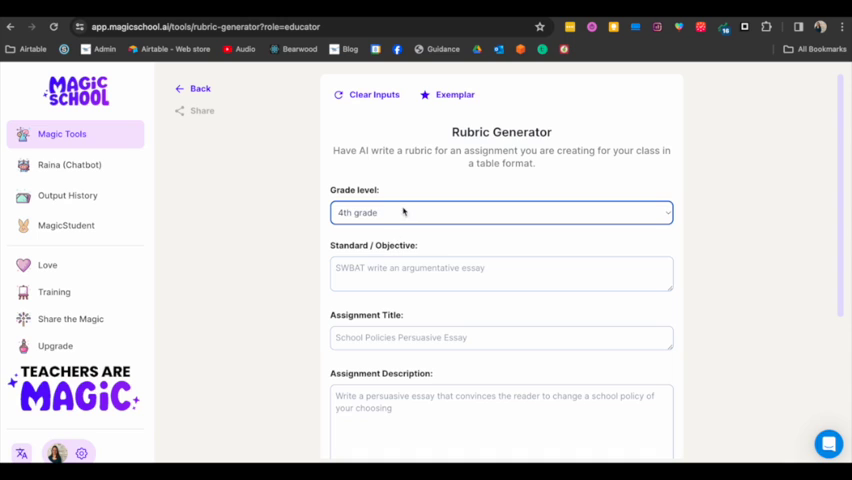
click(500, 273)
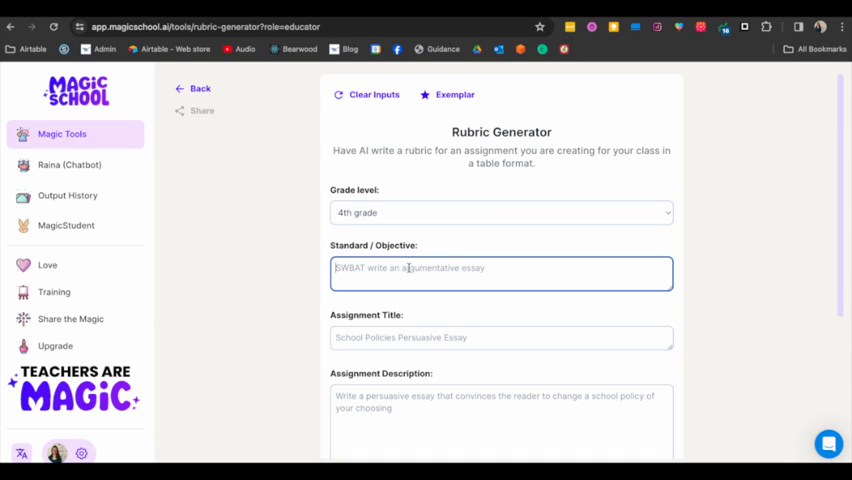
text(Recorder p)
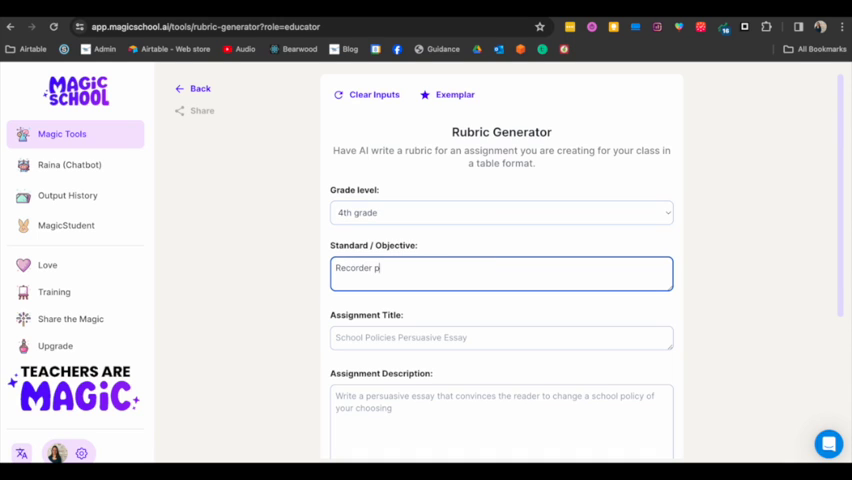
- Describe the Hot Cross Buns recorder assignment with notes B, A, G, choose 4 points, generate
click(500, 337)
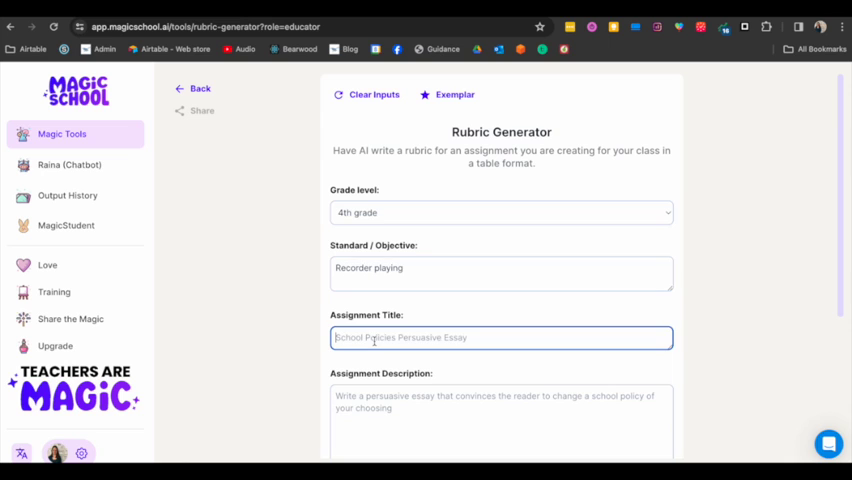
text(Hot Cross Buns)
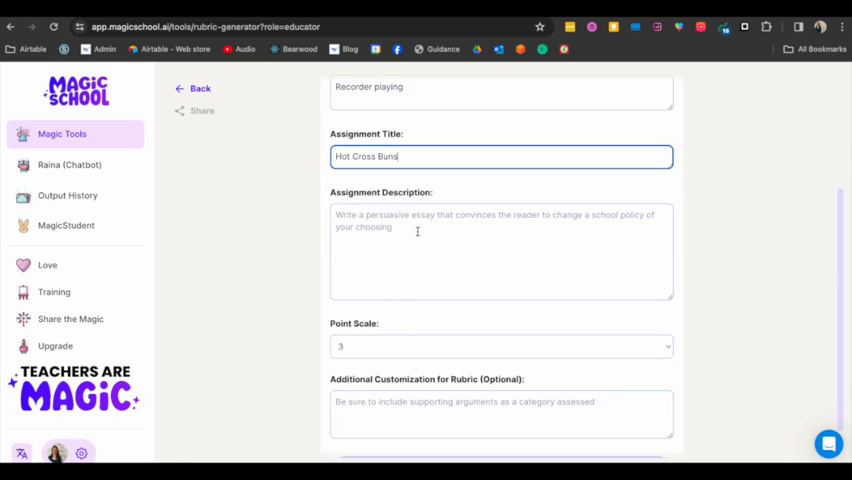
text(Students pl)
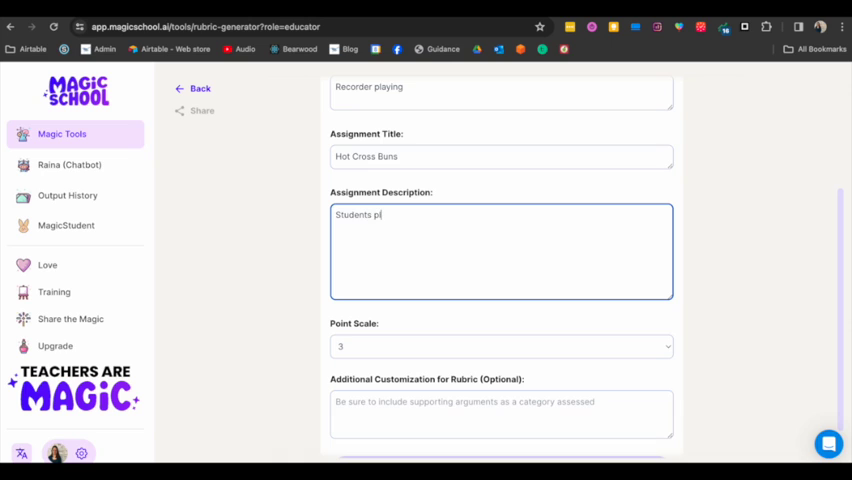
text(ay "Hot Cross Buns" on)
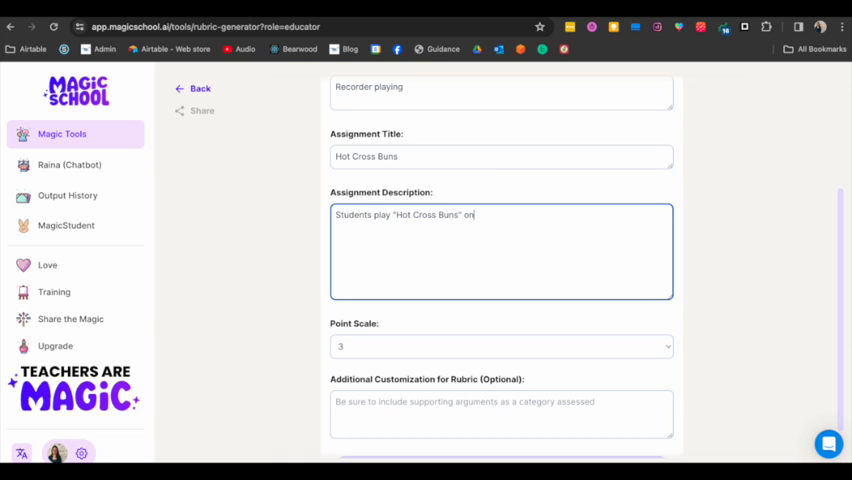
text(the recorder using the ntoes)
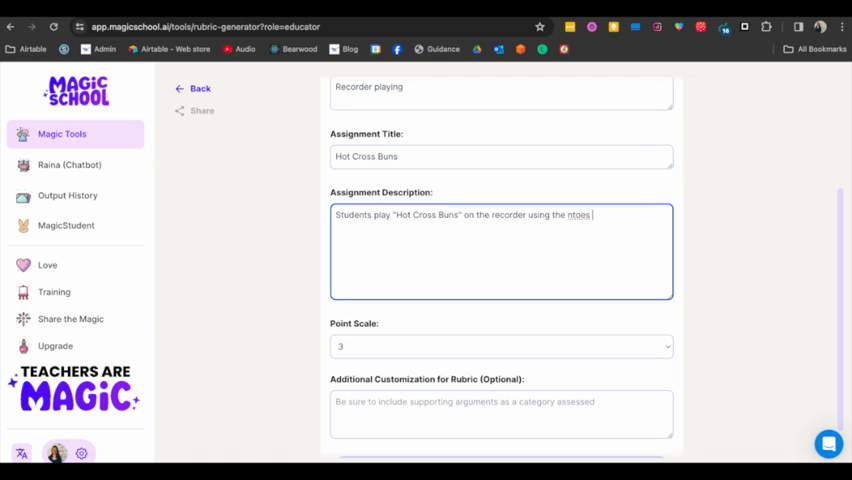
text(B, A, and G)
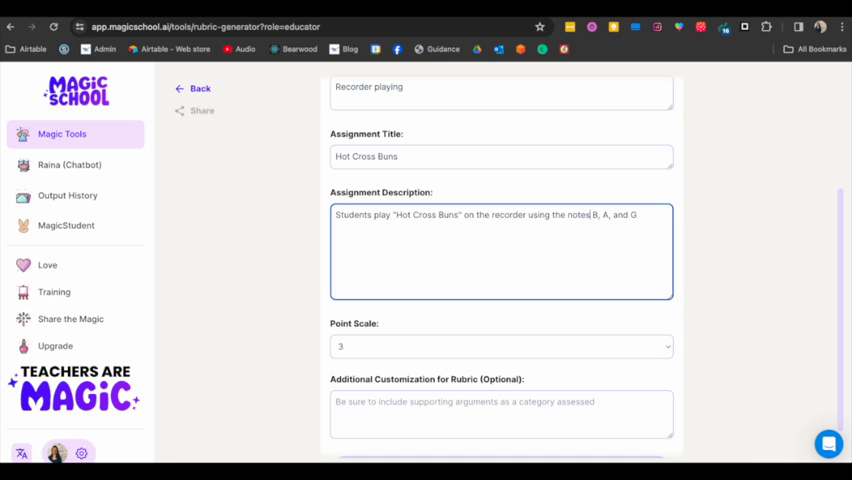
click(501, 346)
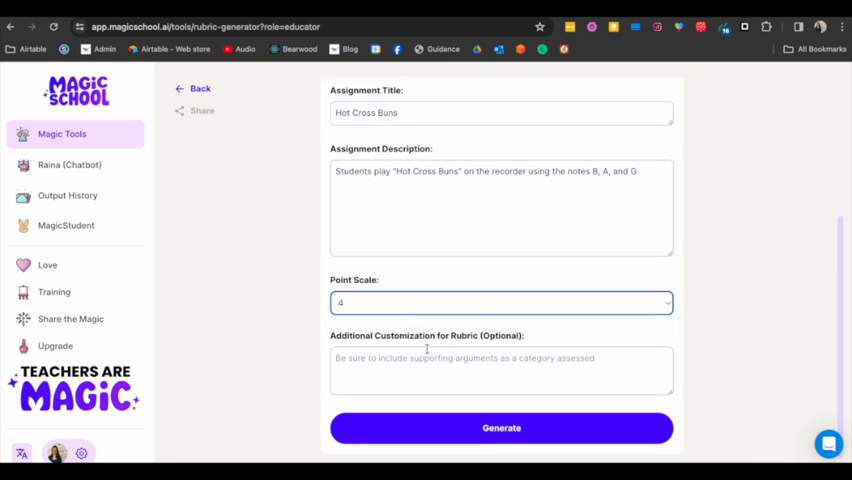
click(501, 428)
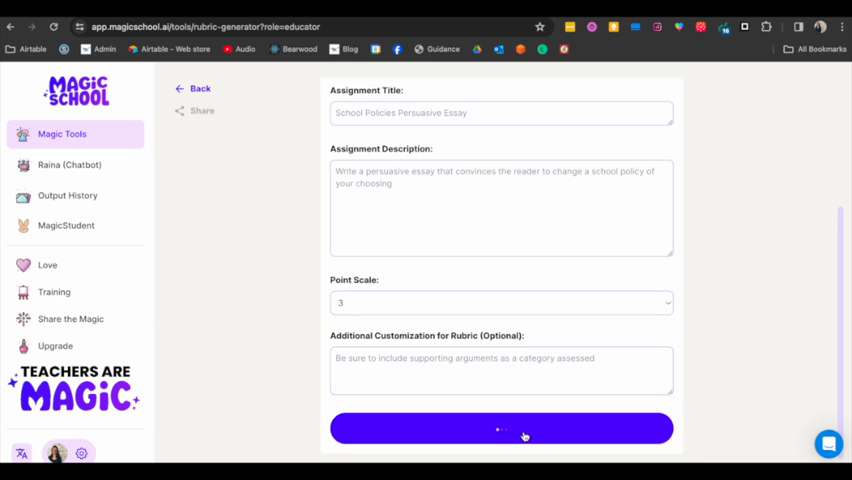
- Scroll through the generated Hot Cross Buns rubric table and copy it
click(500, 428)
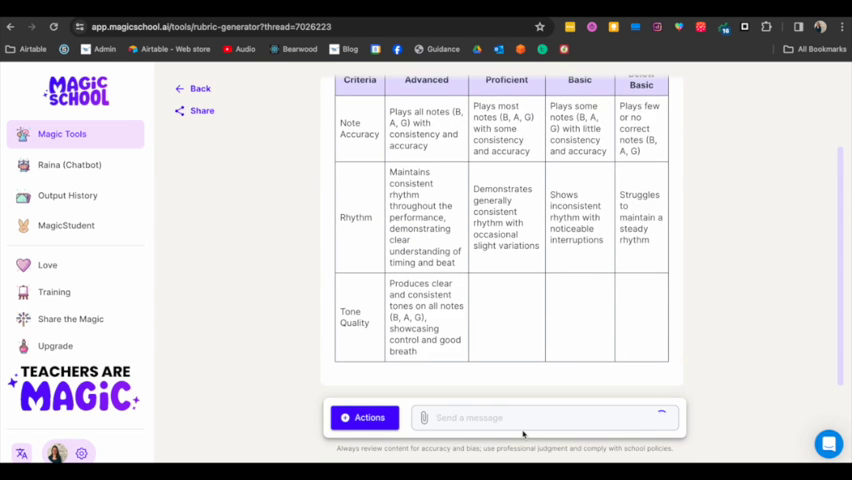
scroll(down, 3)
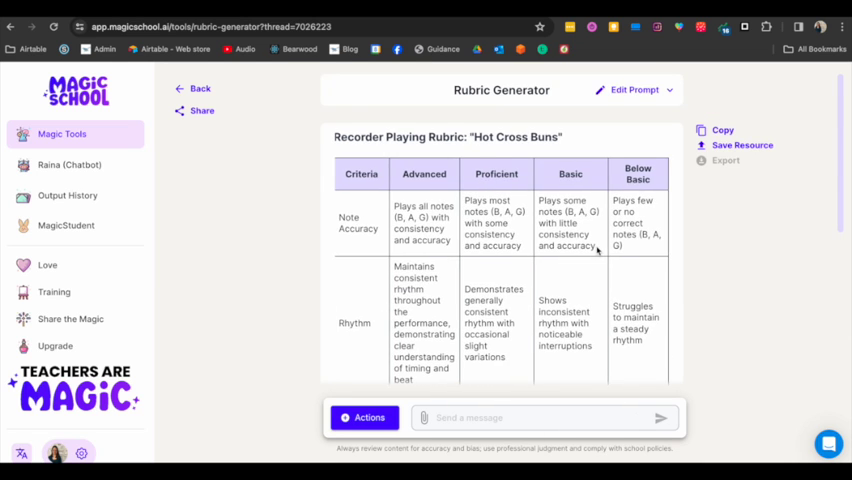
scroll(down, 3)
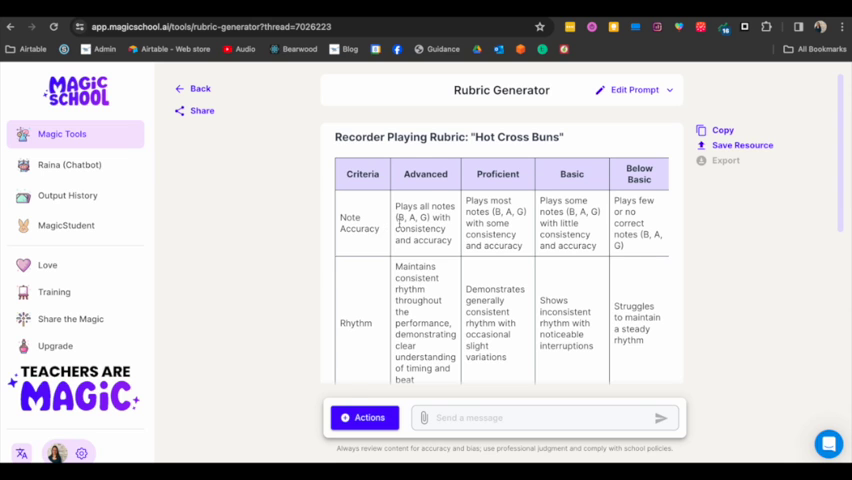
scroll(down, 3)
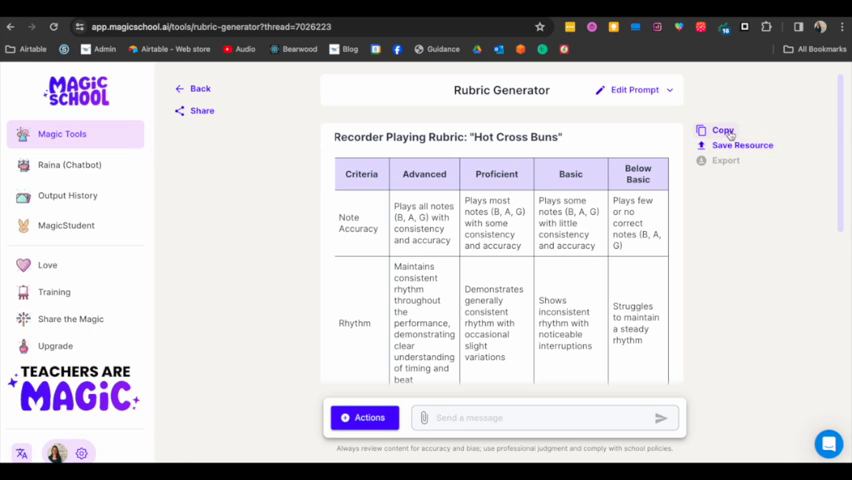
click(722, 130)
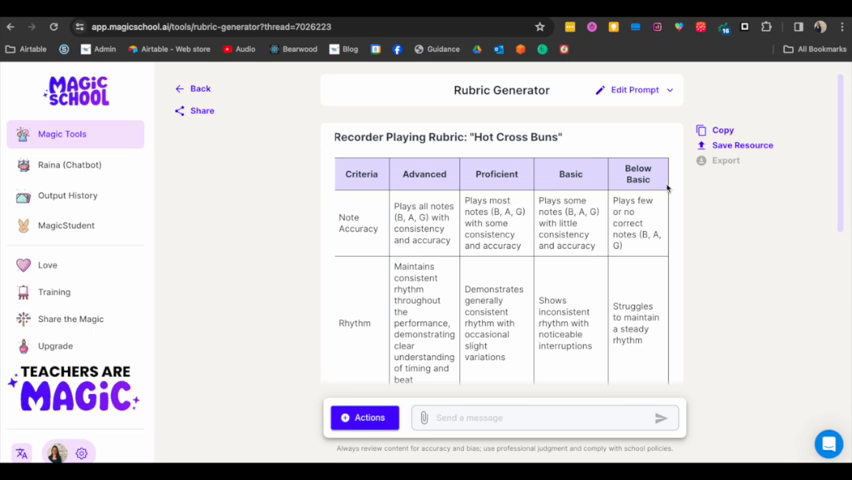
mouse_move(681, 190)
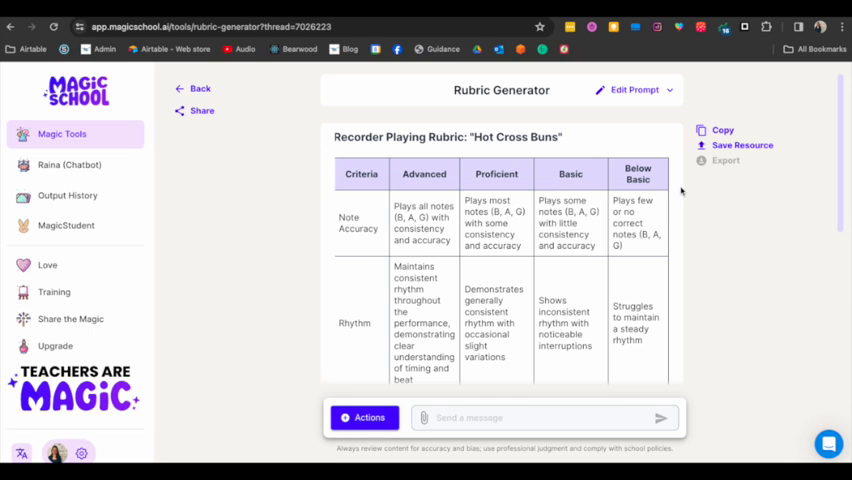
mouse_move(725, 160)
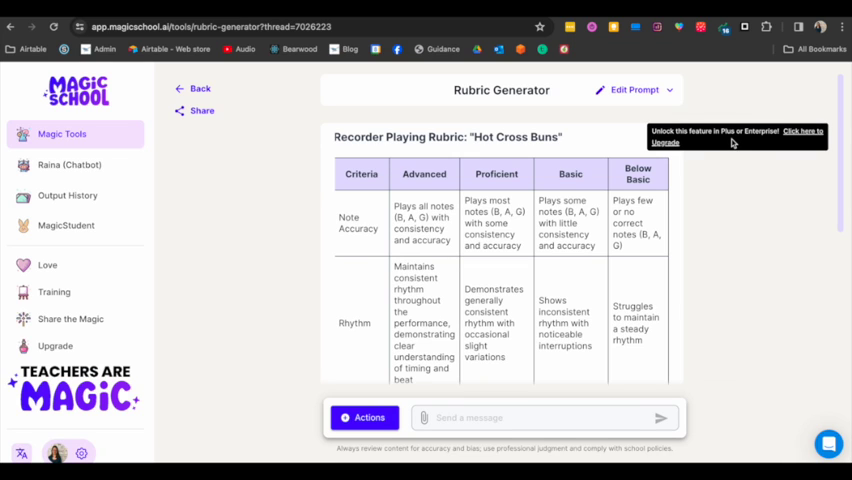
mouse_move(775, 150)
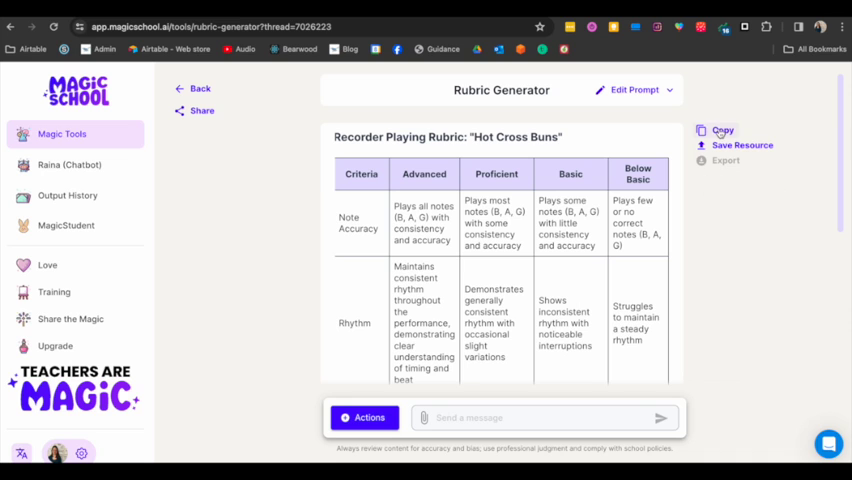
click(722, 130)
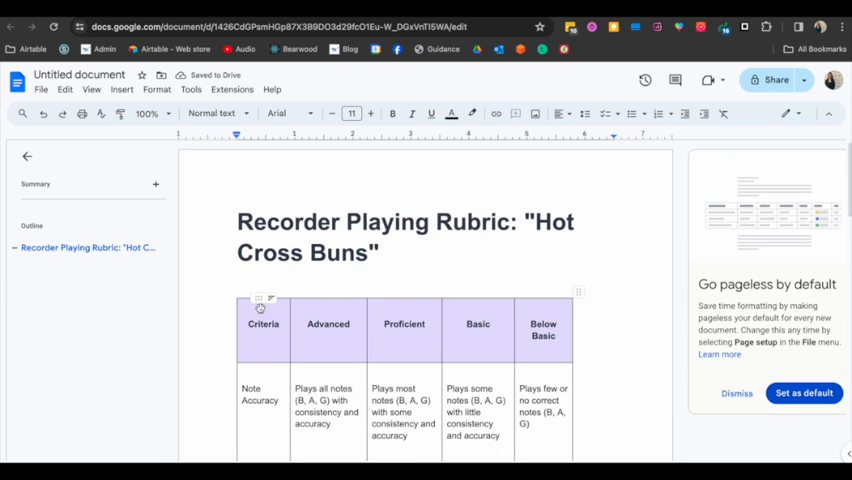
- Scroll through the pasted rubric table in the new Google Doc to check it
scroll(down, 3)
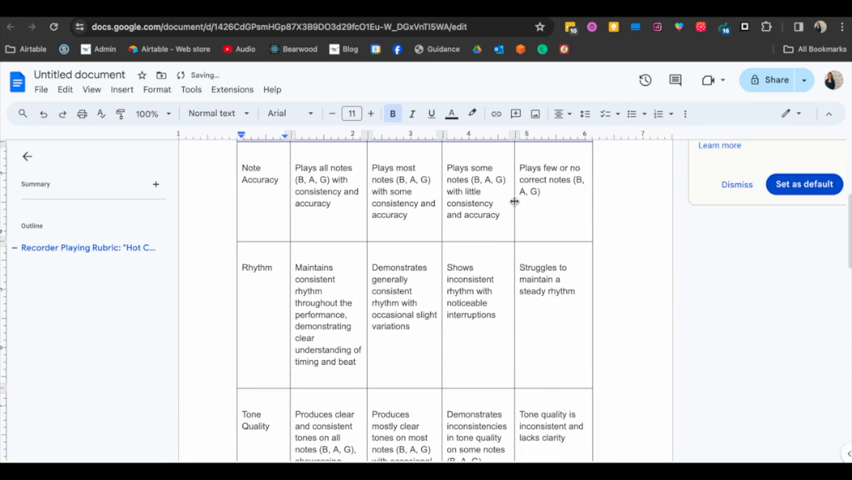
scroll(down, 3)
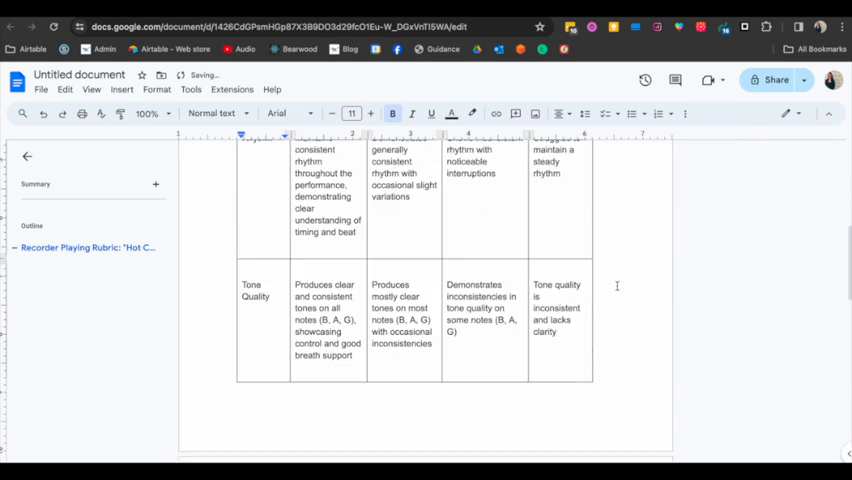
scroll(up, 3)
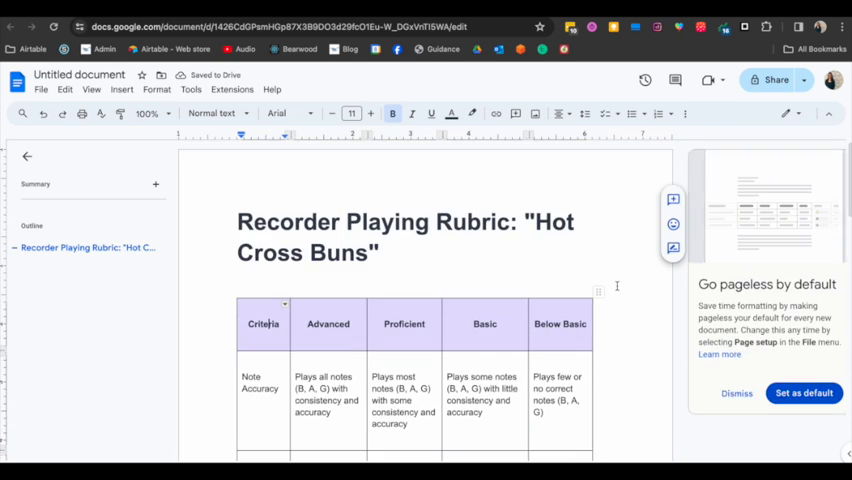
mouse_move(447, 154)
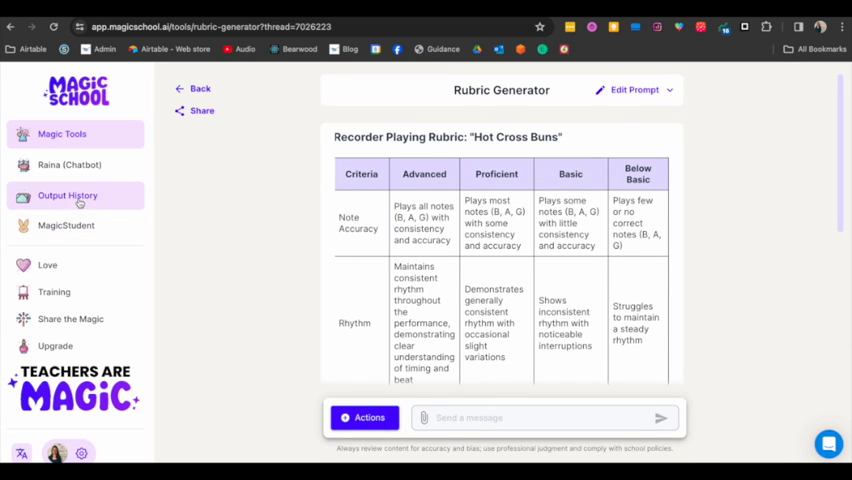
- View Output History, then go back to Magic Tools and scroll the tool grid
click(67, 195)
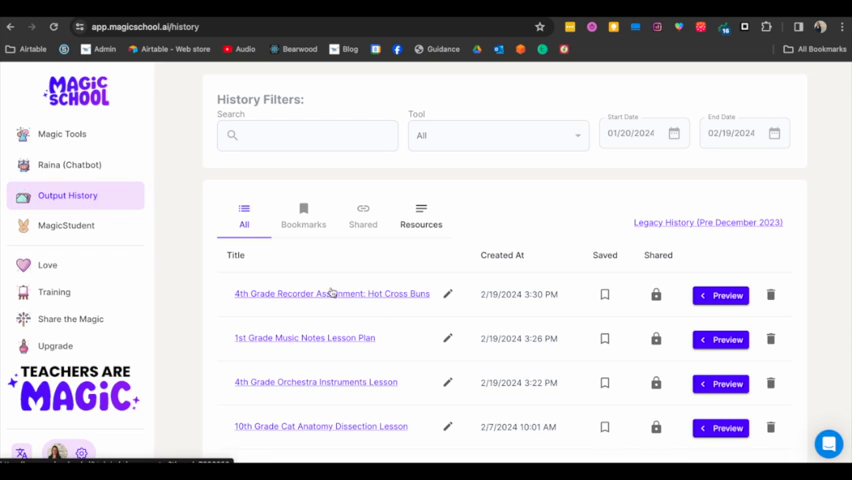
click(61, 134)
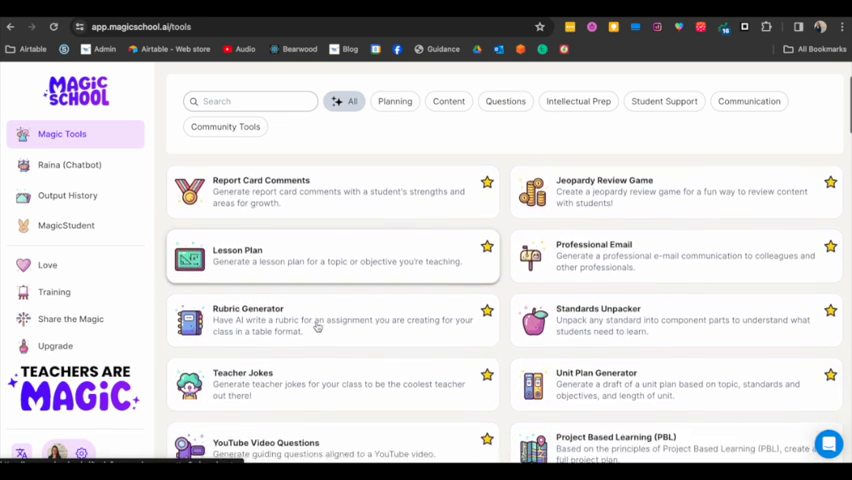
scroll(down, 3)
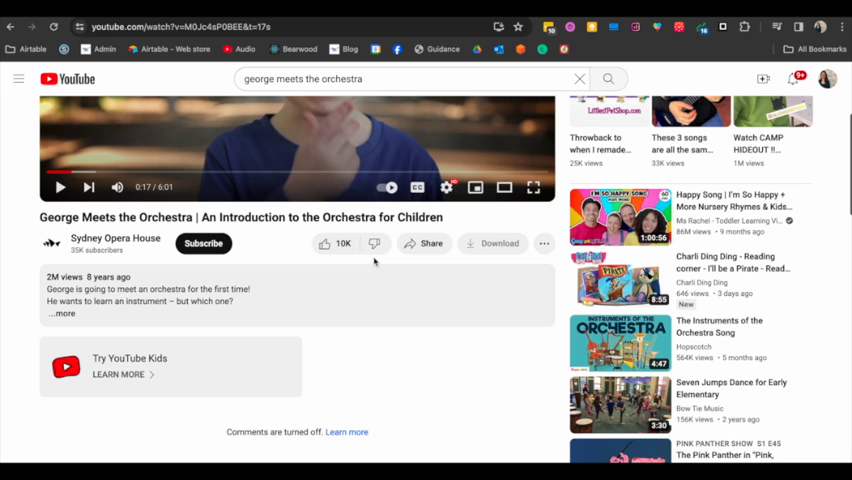
- Copy the George Meets the Orchestra video's share link from the Share dialog
click(431, 243)
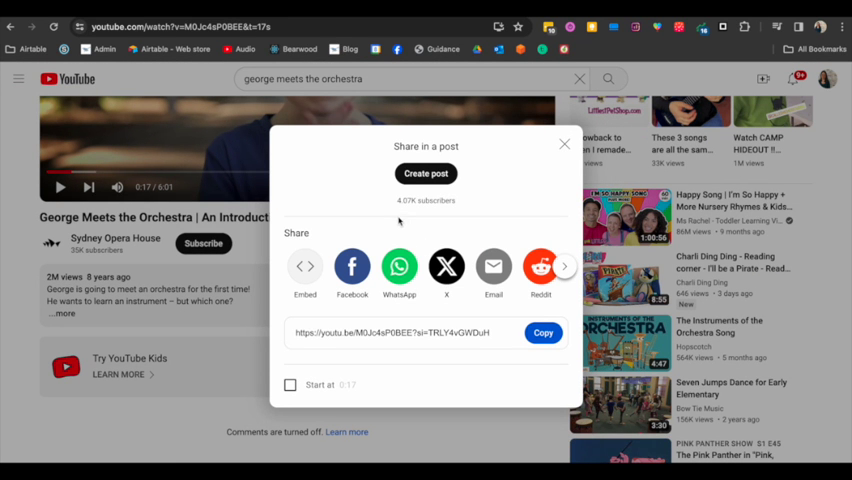
click(543, 332)
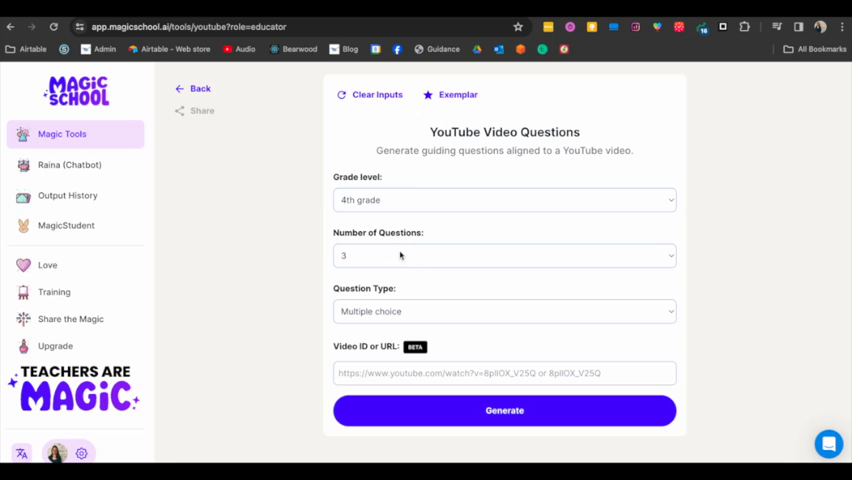
- Request 5 multiple-choice questions and generate them from the orchestra video's transcript
click(504, 255)
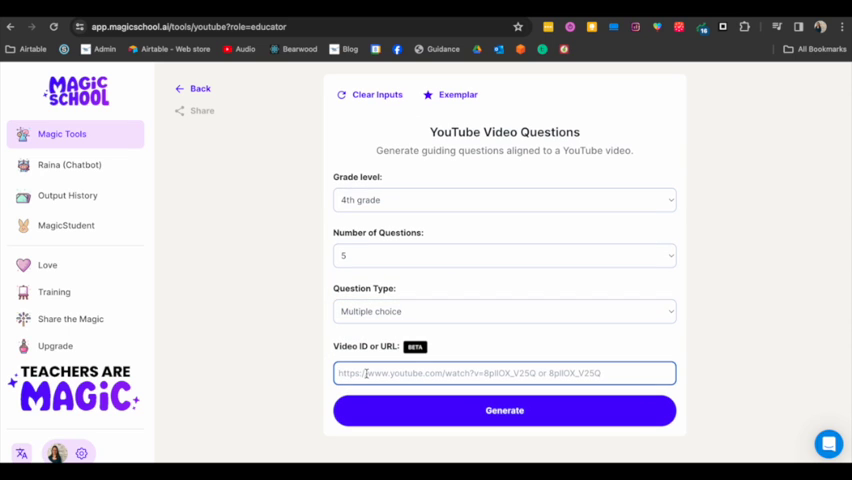
click(504, 410)
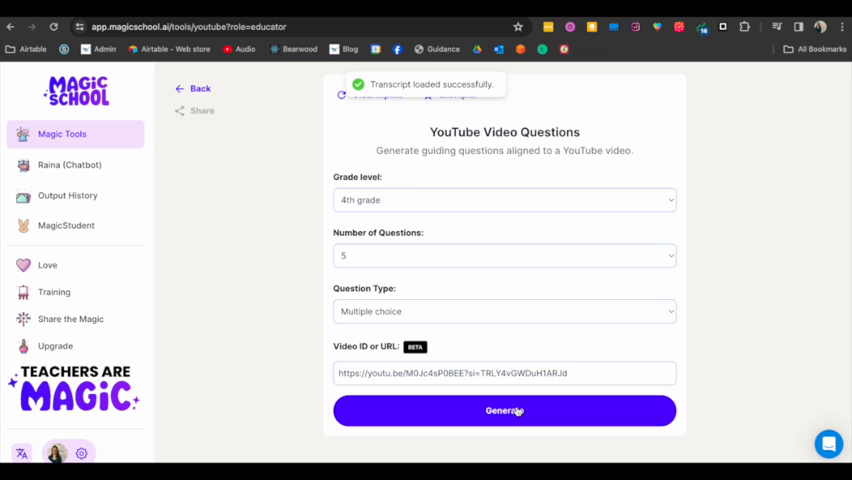
click(504, 410)
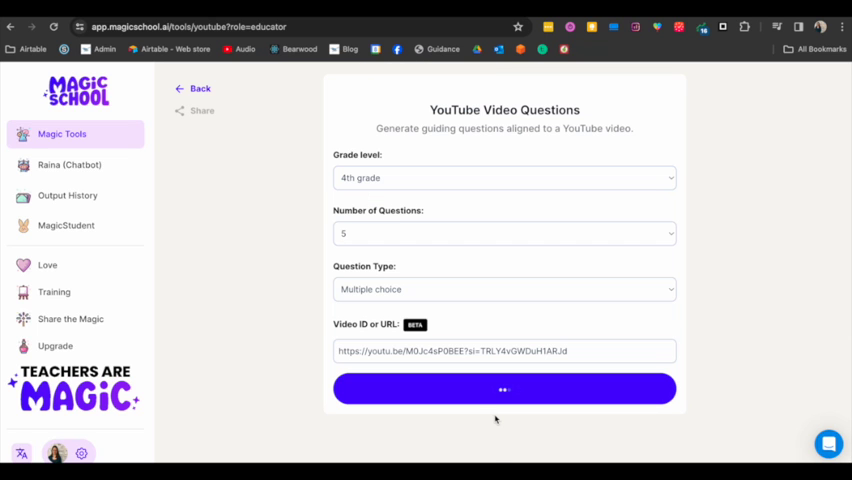
click(504, 388)
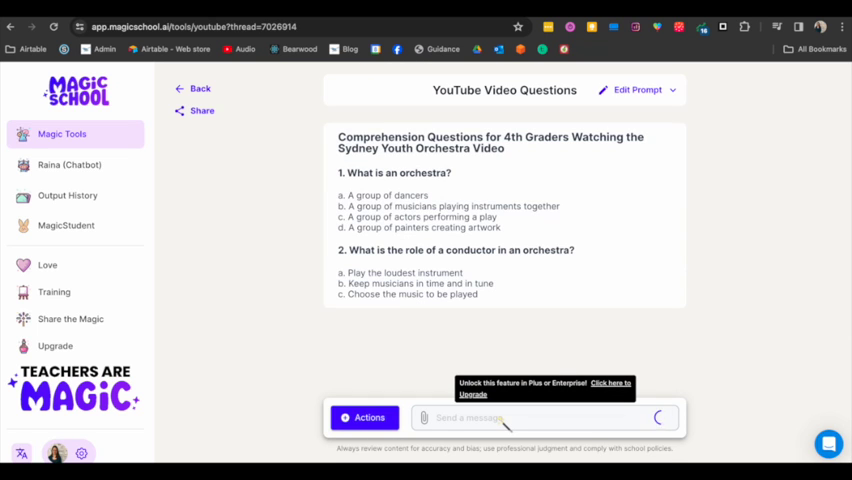
scroll(down, 3)
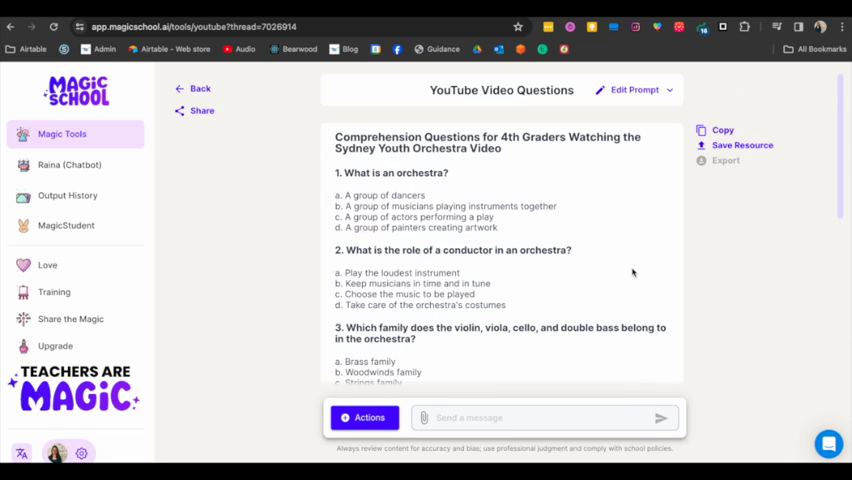
scroll(down, 3)
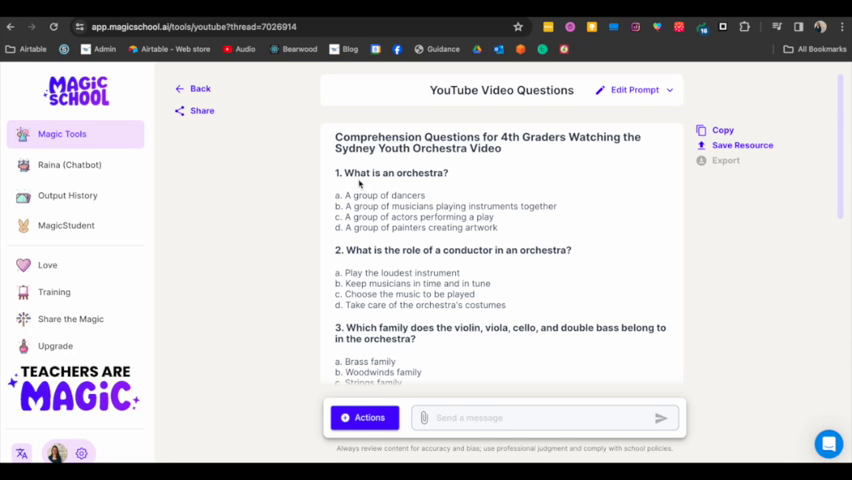
scroll(down, 3)
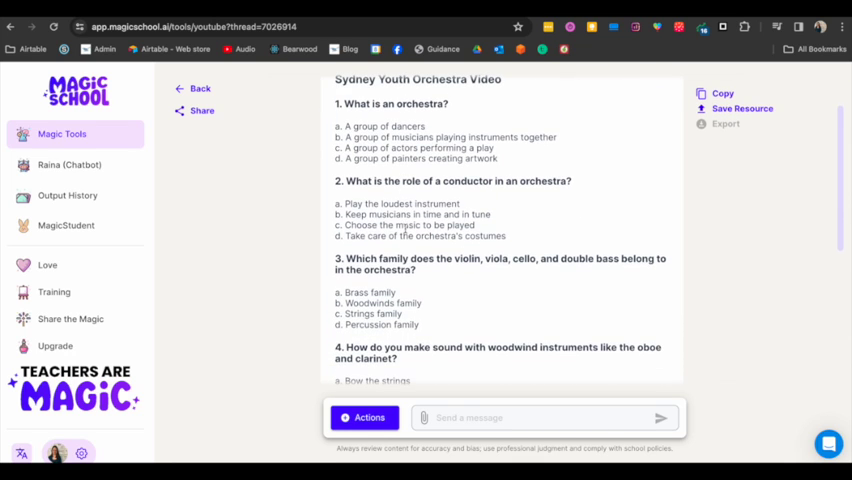
scroll(down, 3)
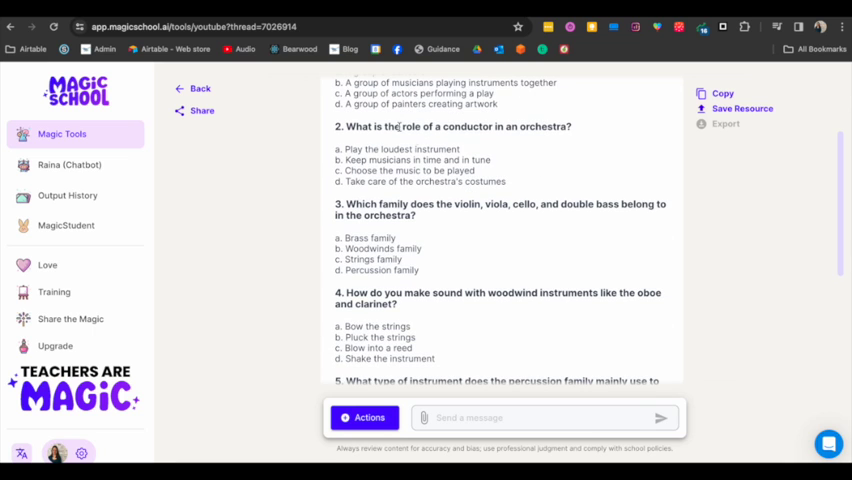
mouse_move(460, 192)
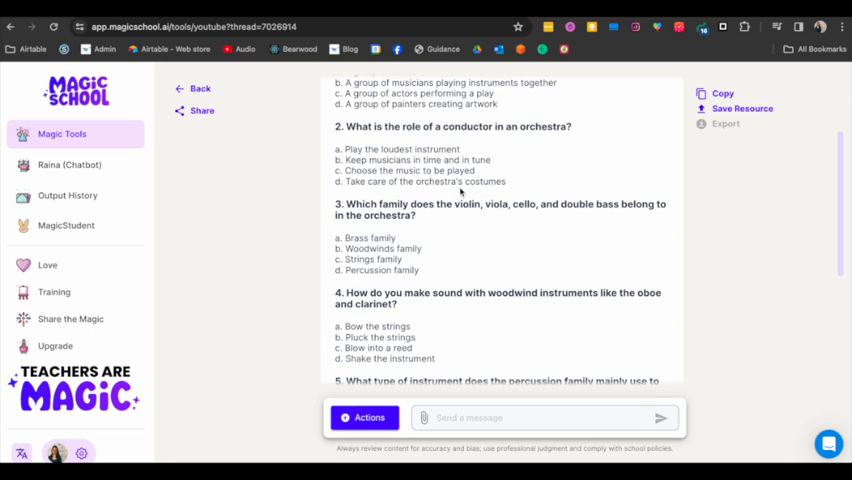
scroll(down, 3)
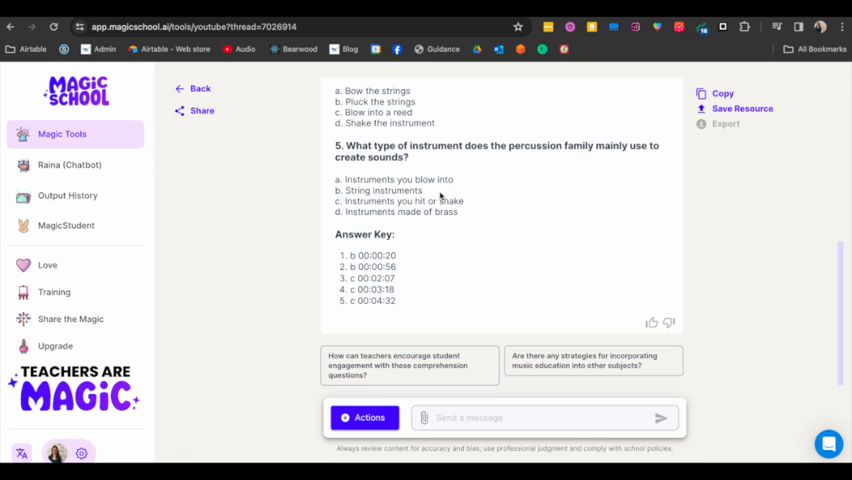
mouse_move(470, 197)
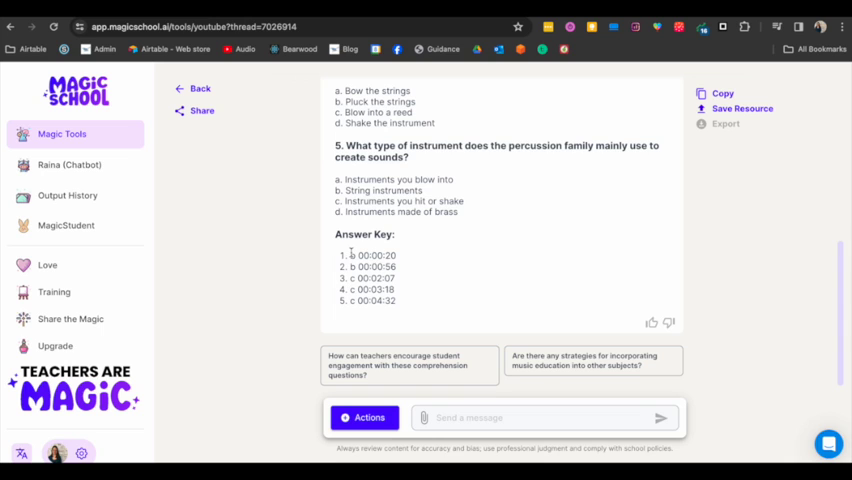
mouse_move(400, 259)
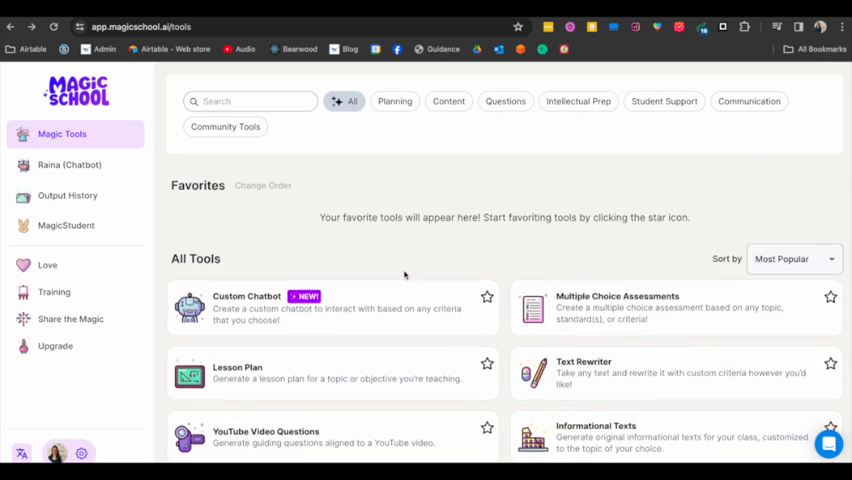
click(266, 431)
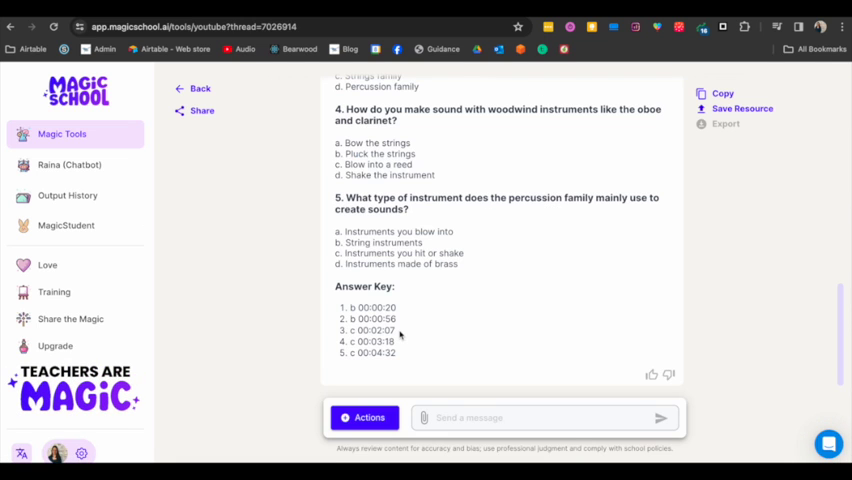
mouse_move(408, 310)
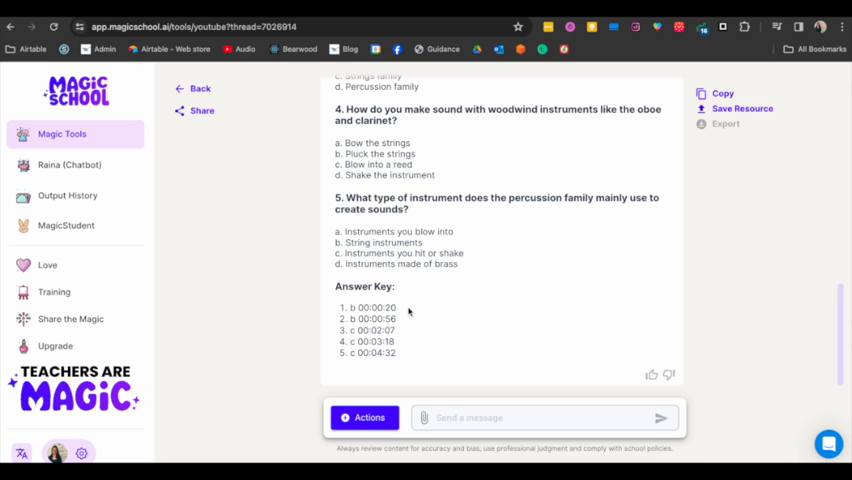
scroll(down, 3)
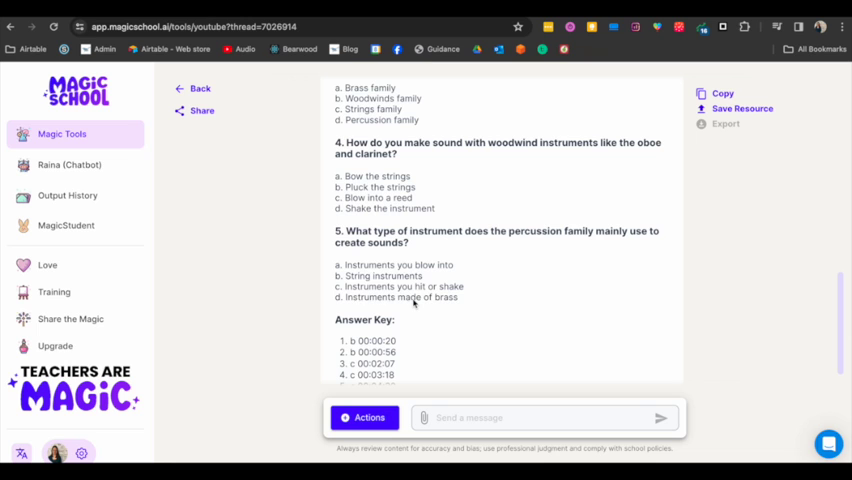
scroll(up, 3)
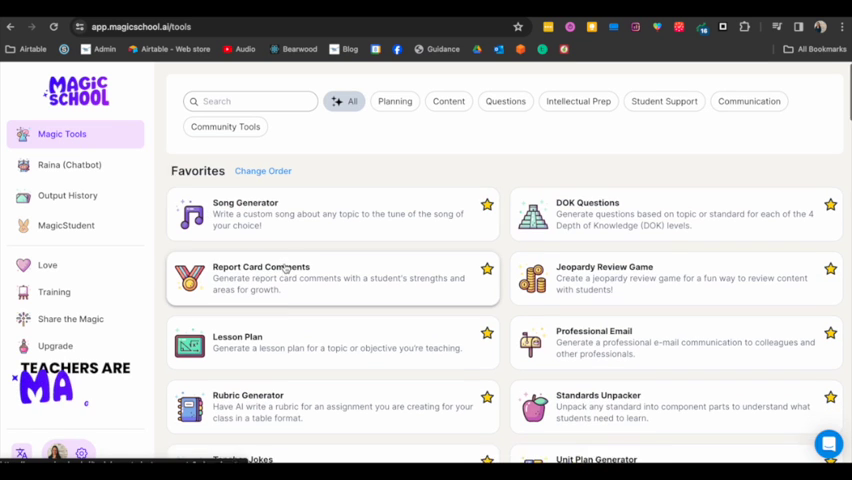
- Scroll the tools catalogue past the favourites to the All Tools list
scroll(down, 3)
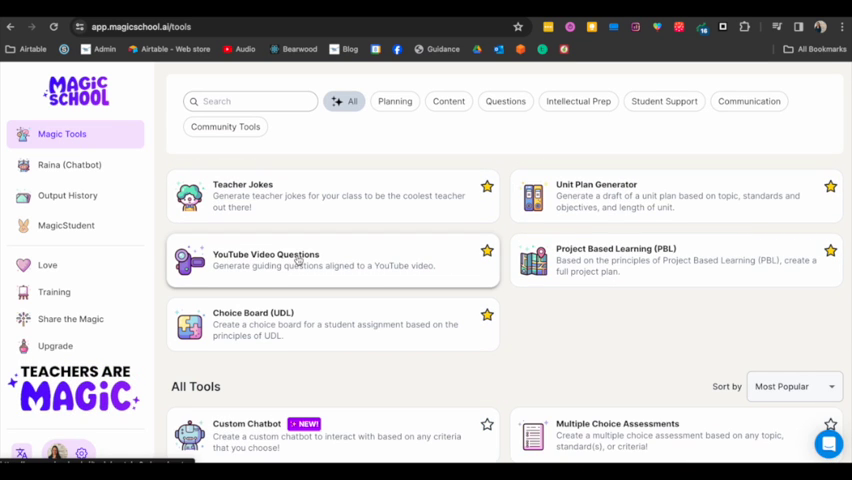
mouse_move(378, 267)
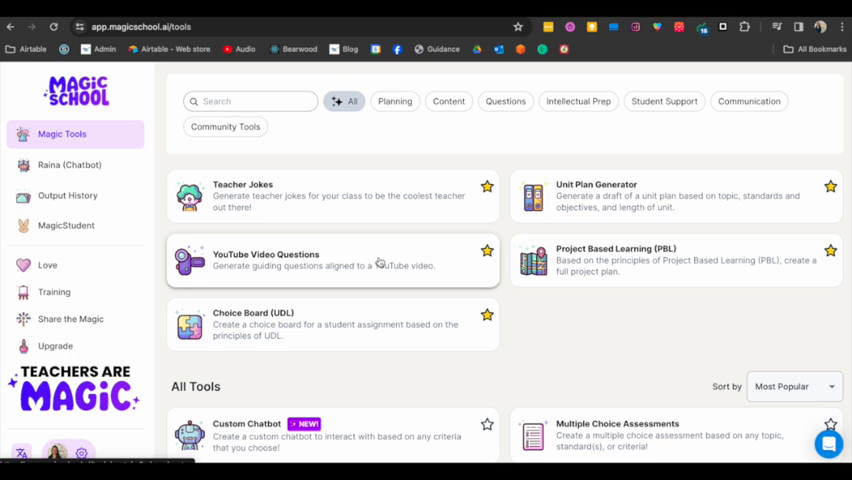
mouse_move(384, 263)
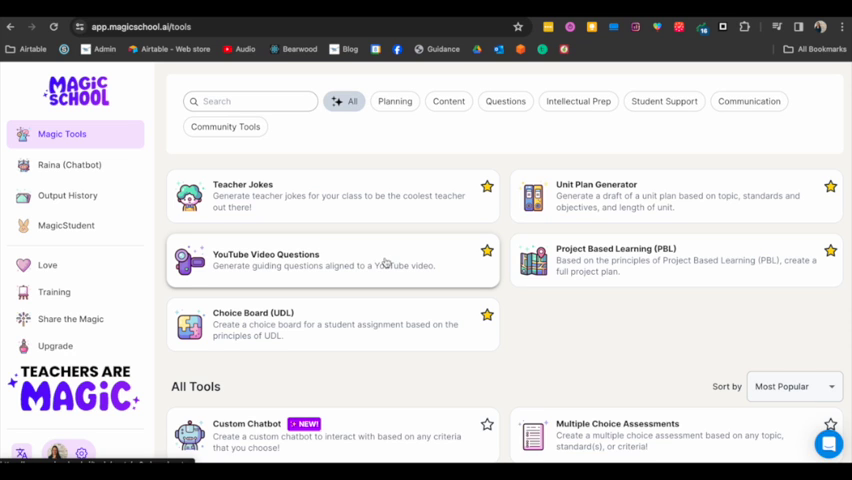
scroll(down, 3)
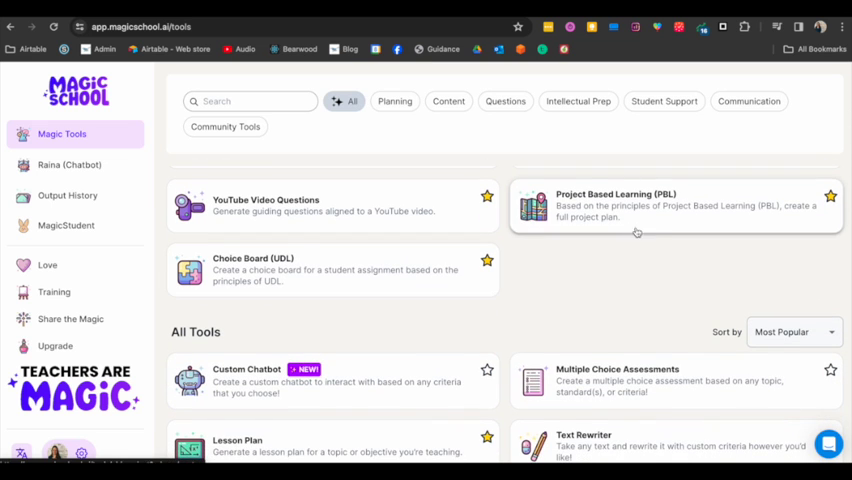
- Open the Project Based Learning planner with 2nd grade and topic Melody
click(675, 205)
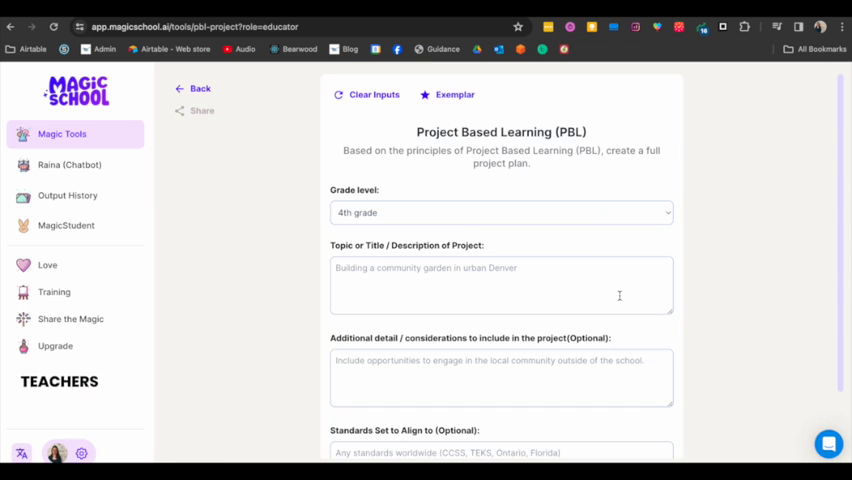
click(500, 212)
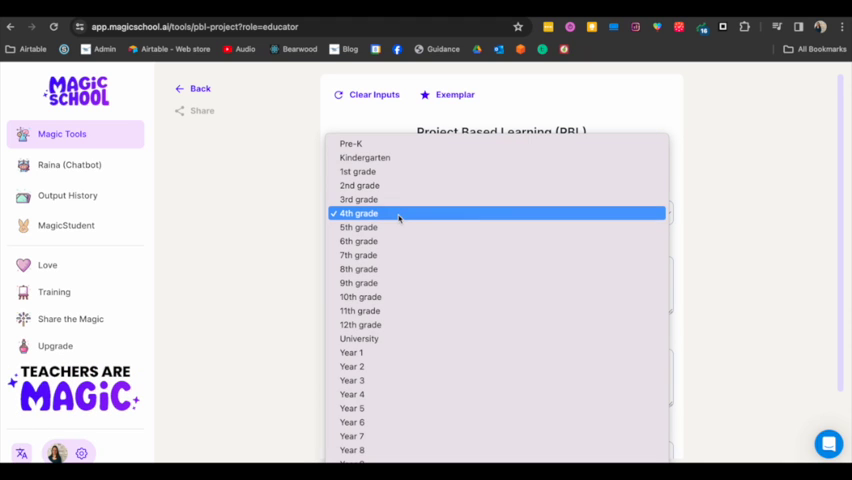
click(359, 185)
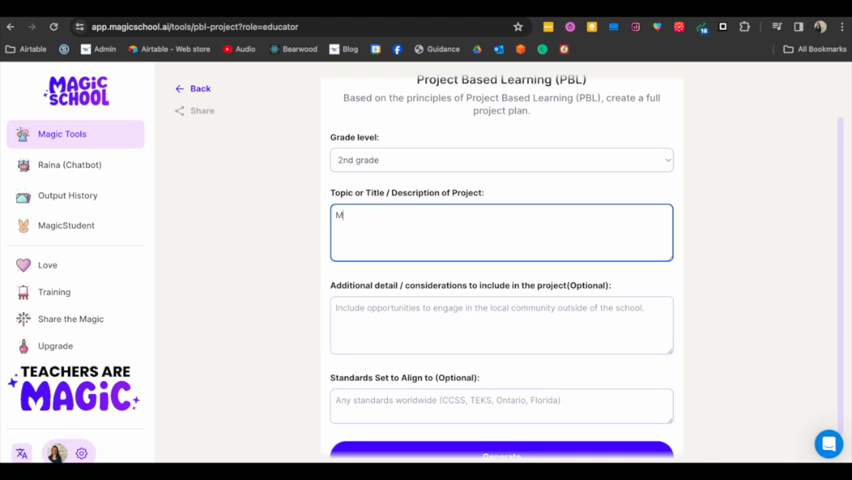
text(elody)
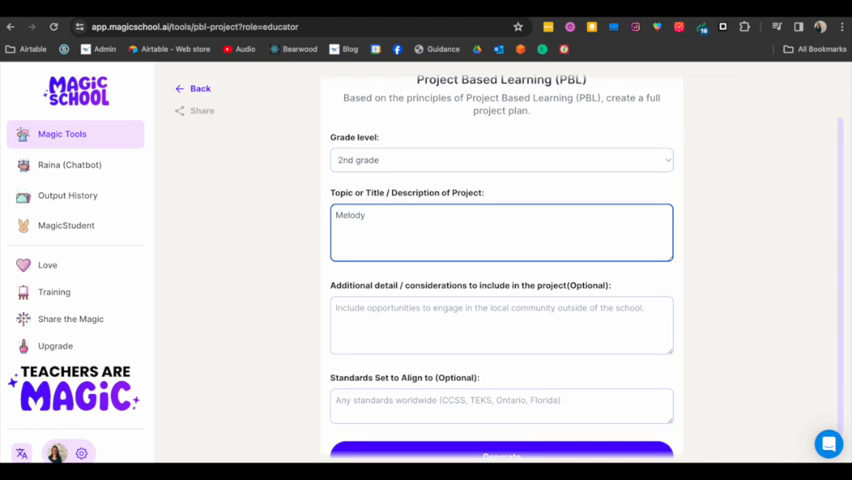
- Add details: students know sol, mi, la and play xylophones and glockenspiels
text(Students know the solfa sol, mi, and)
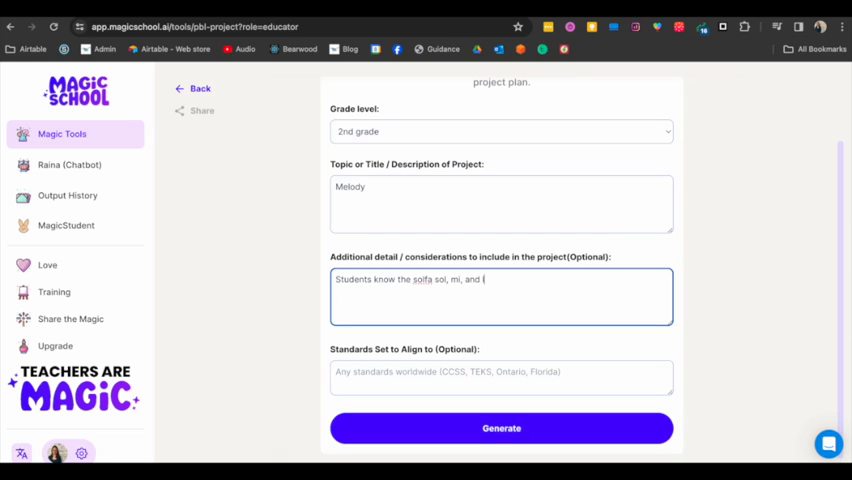
text(la)
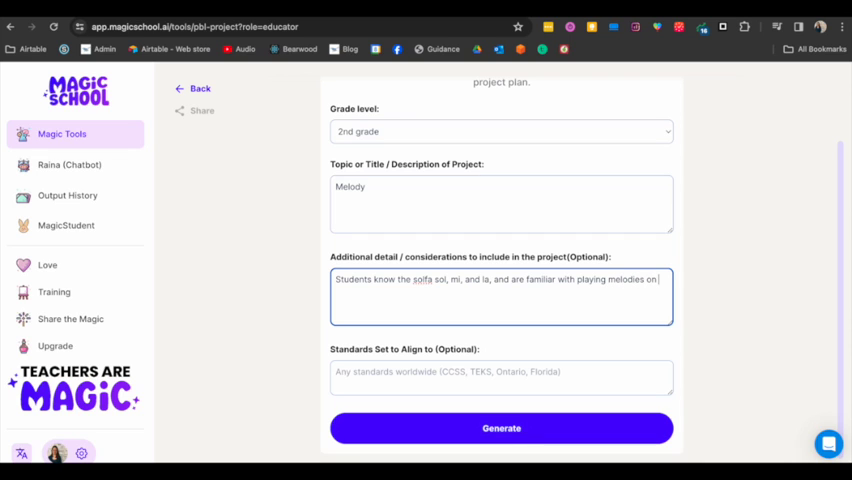
text(Orff instruments like xylop)
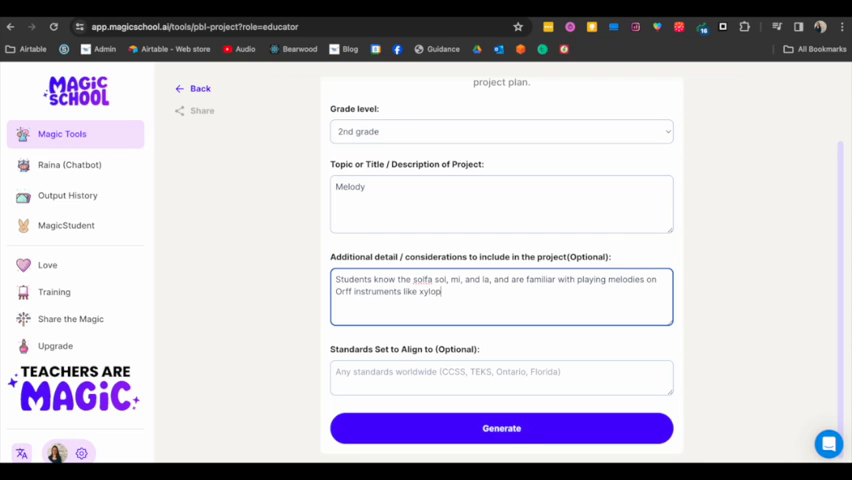
text(hones and glock)
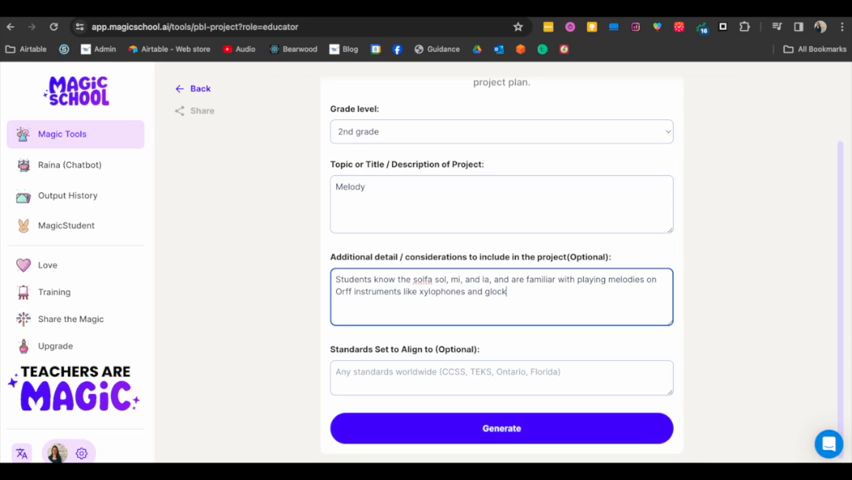
text(enspiels.)
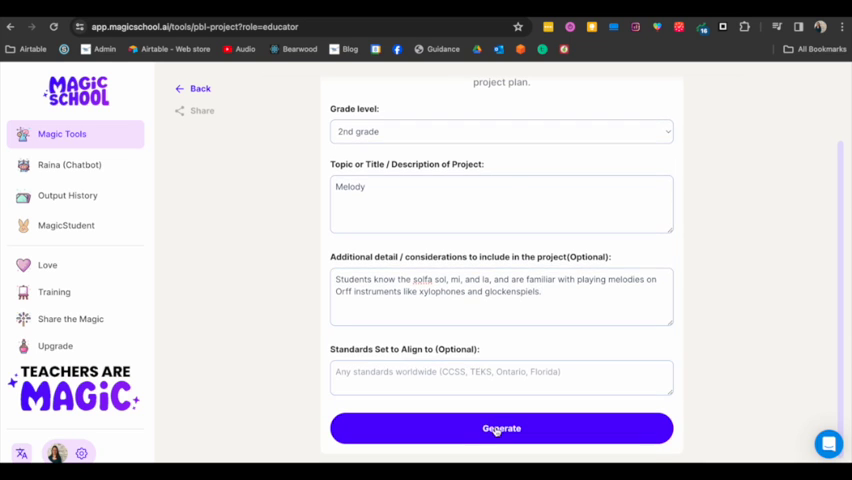
- Generate 'Exploring Melody through Orff Instruments', scroll through it, and show the Actions options
click(501, 428)
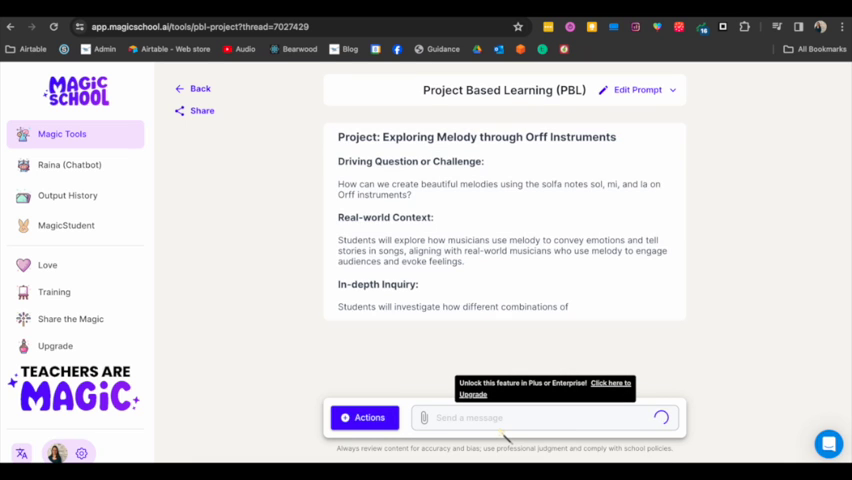
scroll(down, 3)
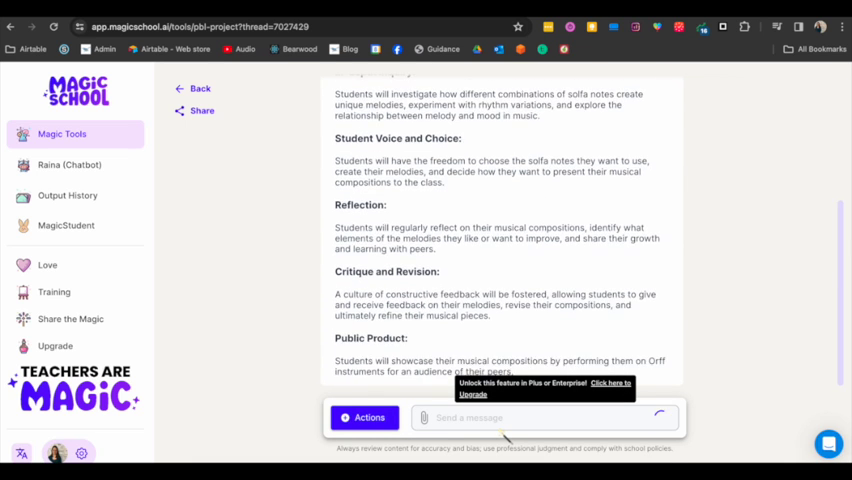
scroll(down, 3)
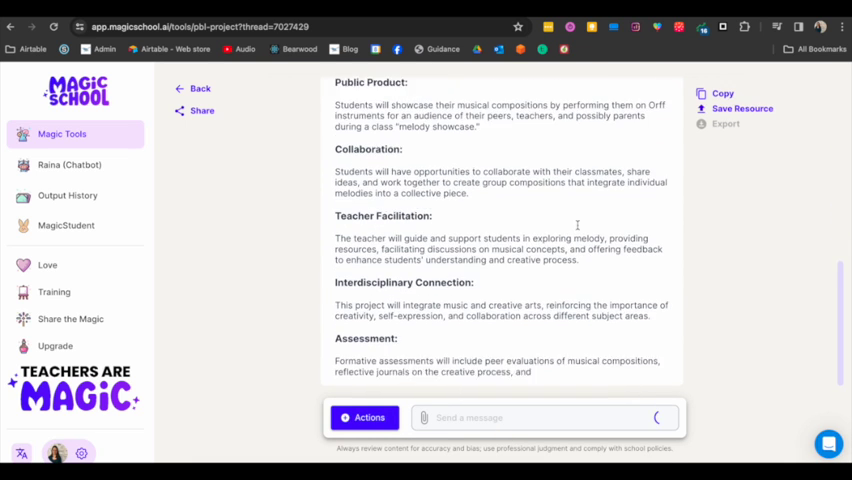
scroll(down, 3)
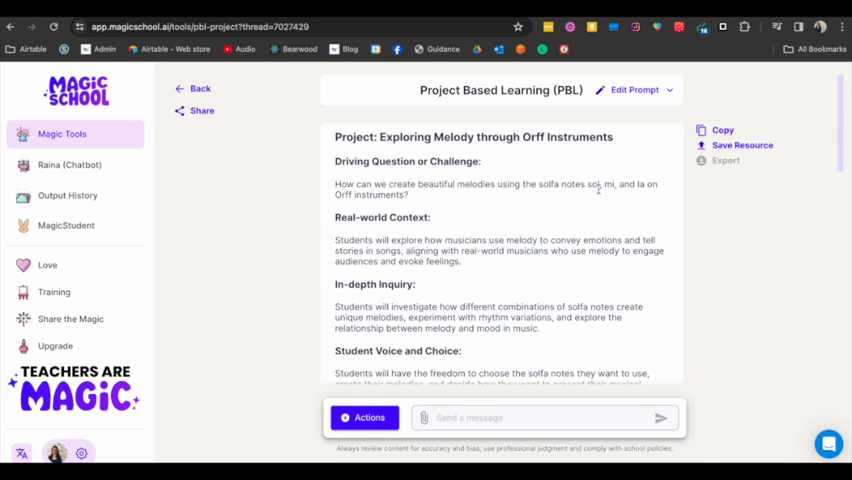
scroll(down, 3)
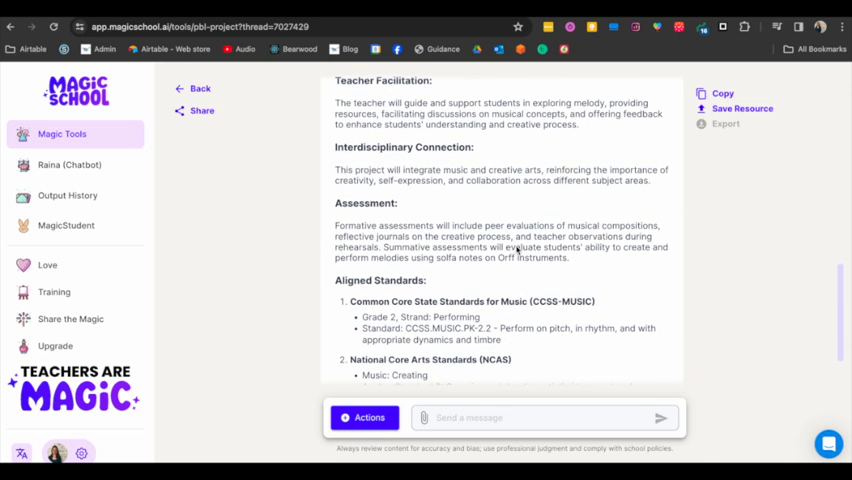
scroll(down, 3)
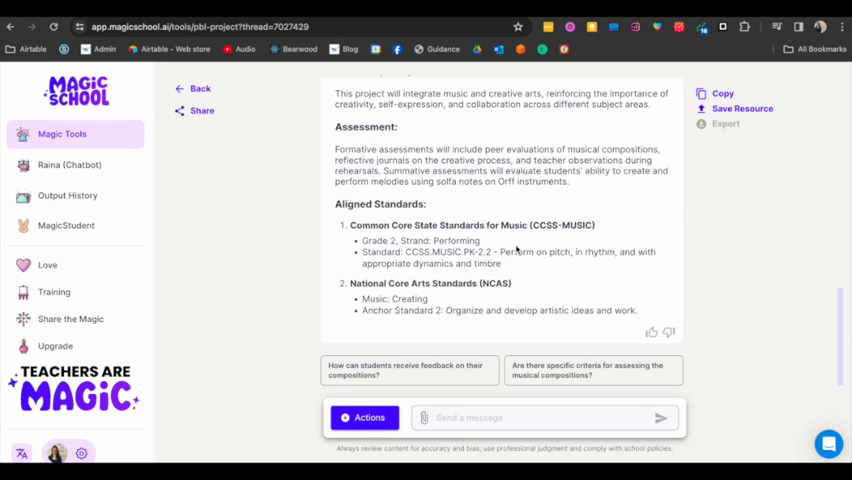
mouse_move(519, 265)
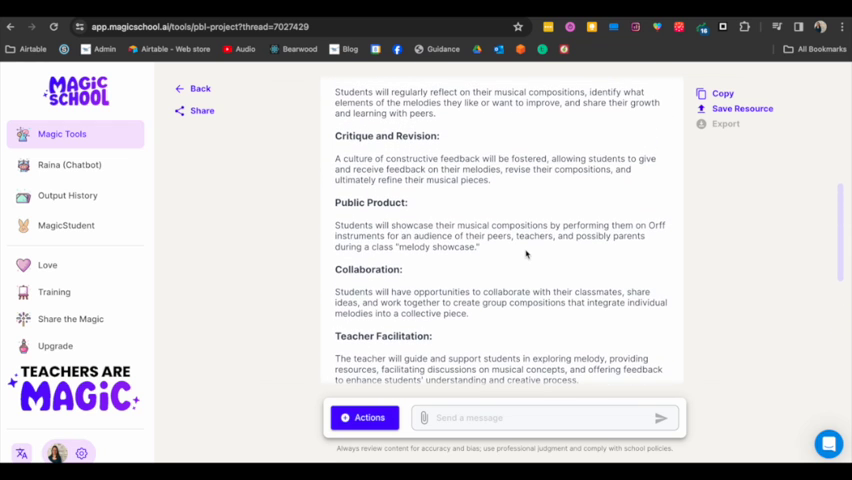
scroll(up, 3)
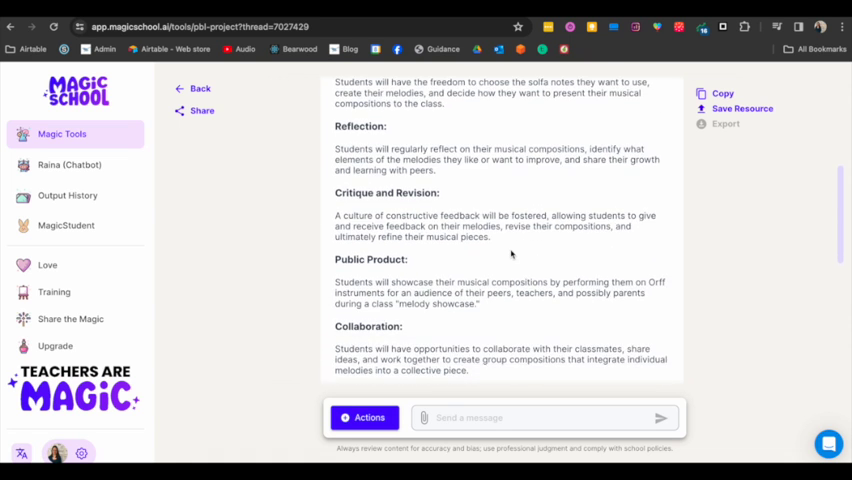
scroll(up, 3)
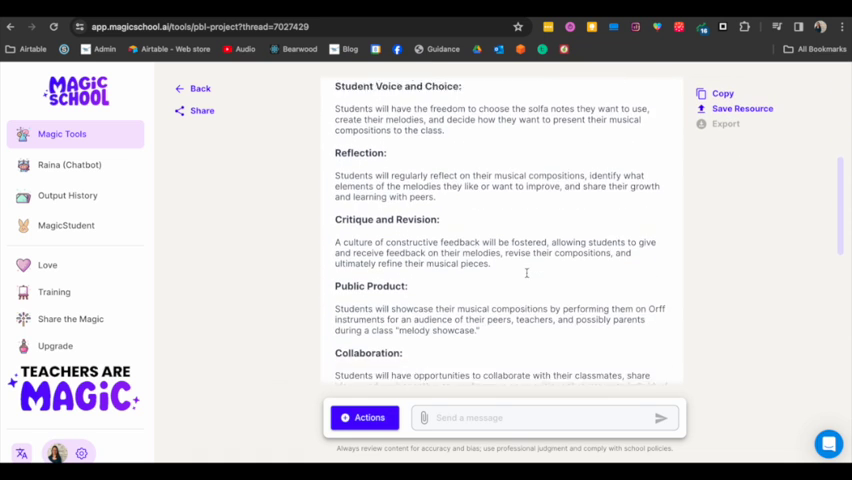
click(364, 417)
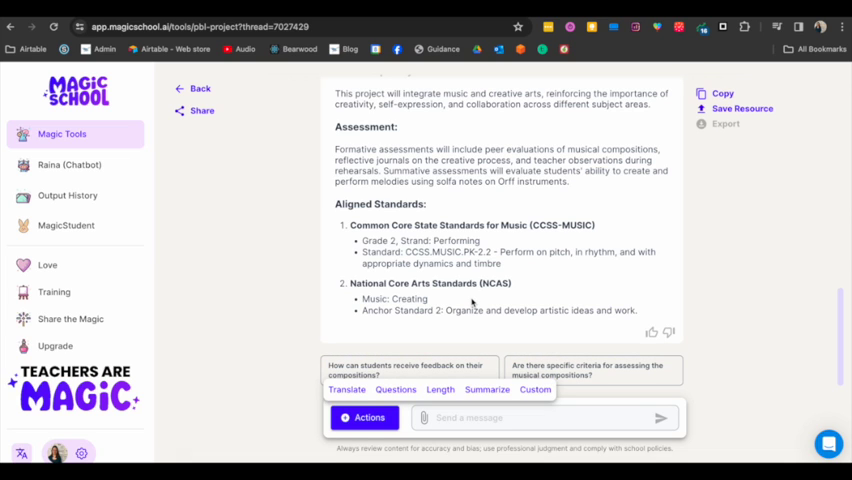
mouse_move(533, 256)
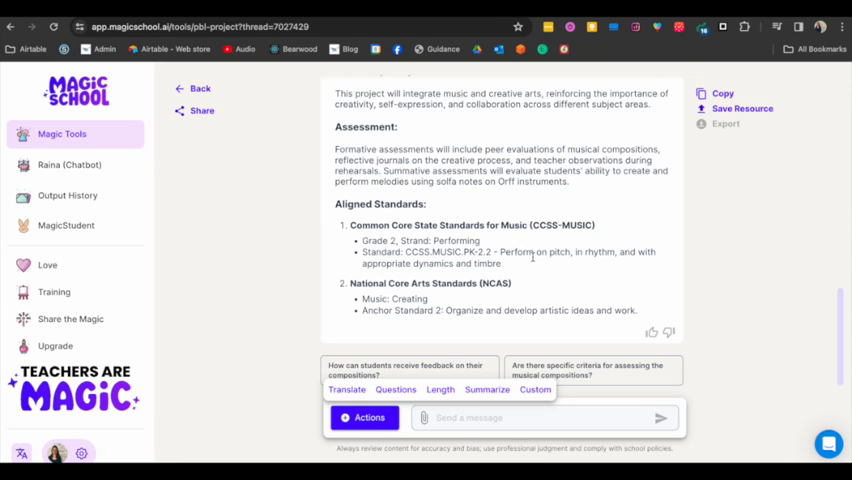
mouse_move(531, 256)
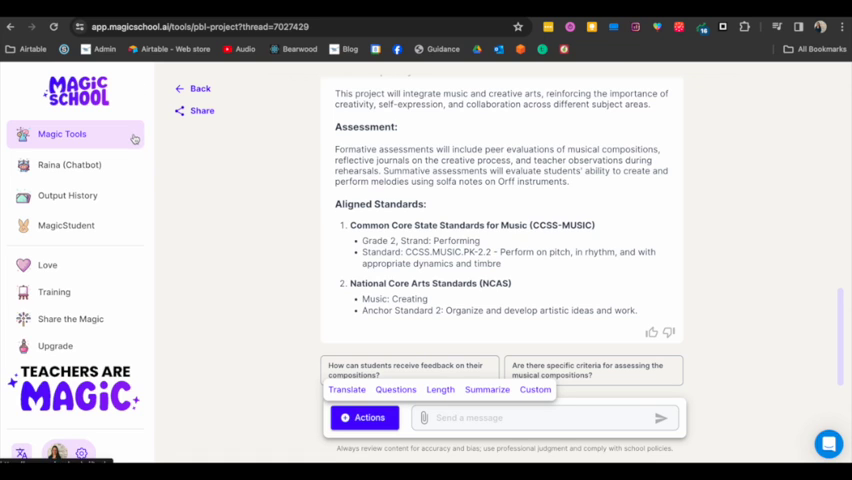
- Ask Raina, as an elementary teacher, for ways to practise treble clef note reading
click(69, 164)
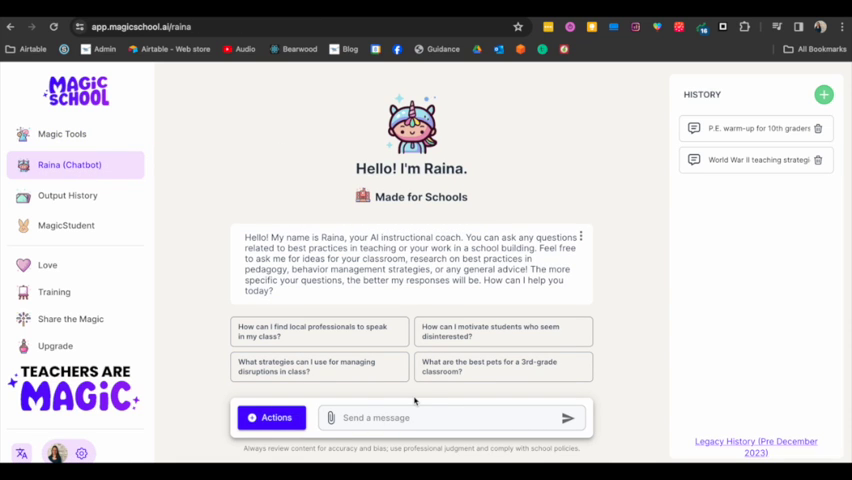
text(Hi Raina! I'm)
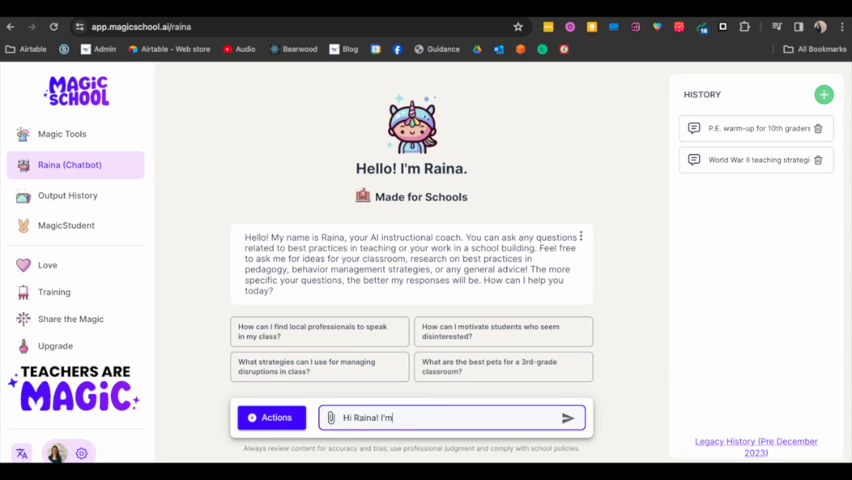
text(an elementary music teacher)
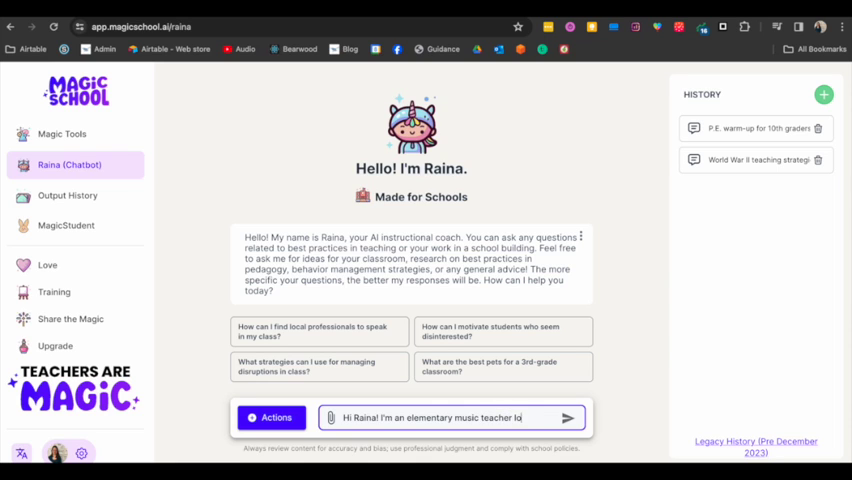
text(looking for ways to practice note reading on the treble clef staff)
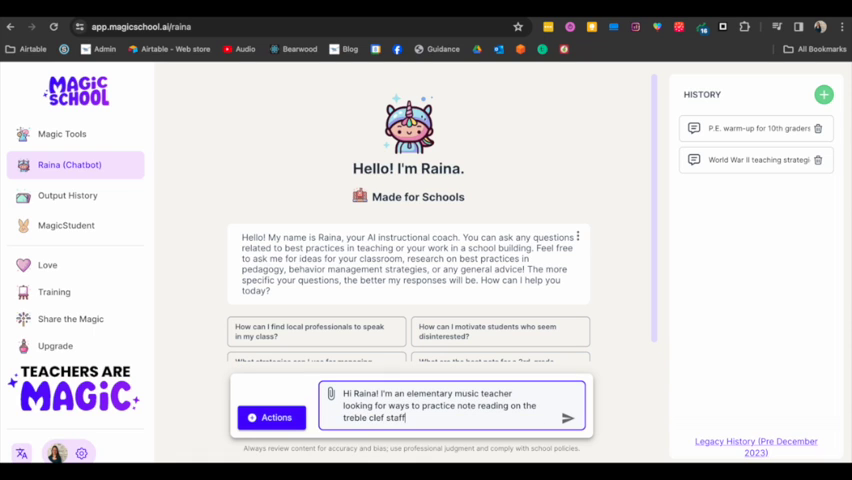
text(Can you help m)
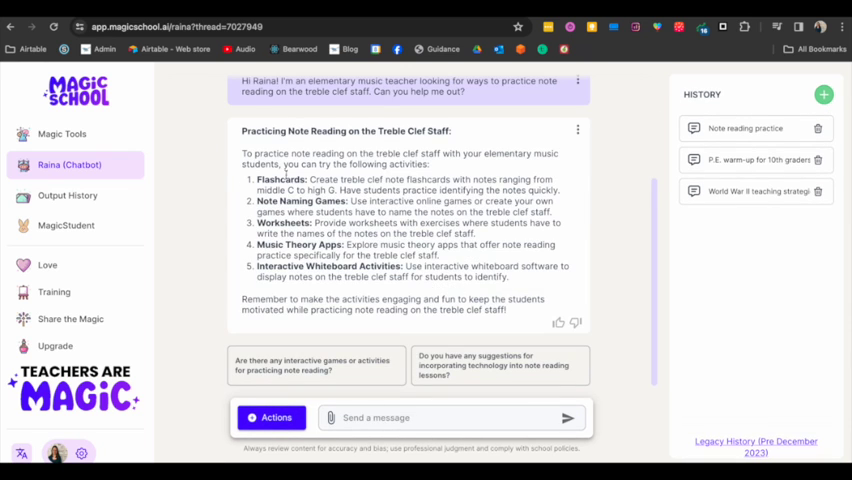
click(62, 133)
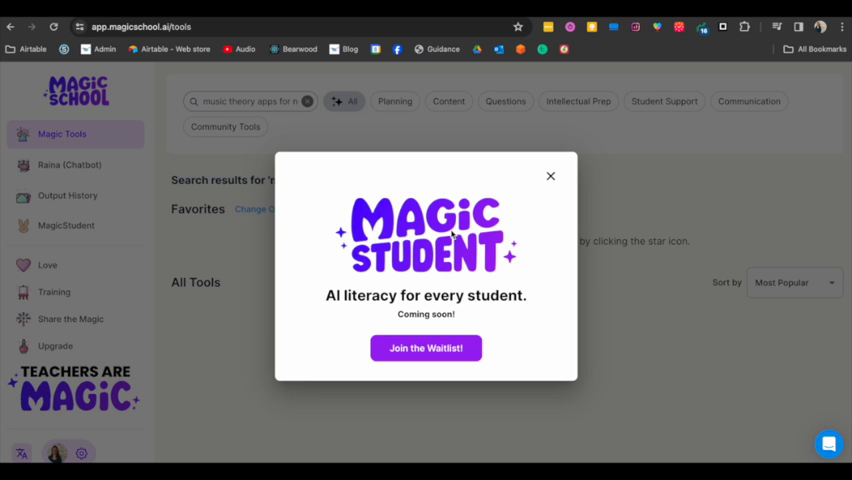
mouse_move(565, 183)
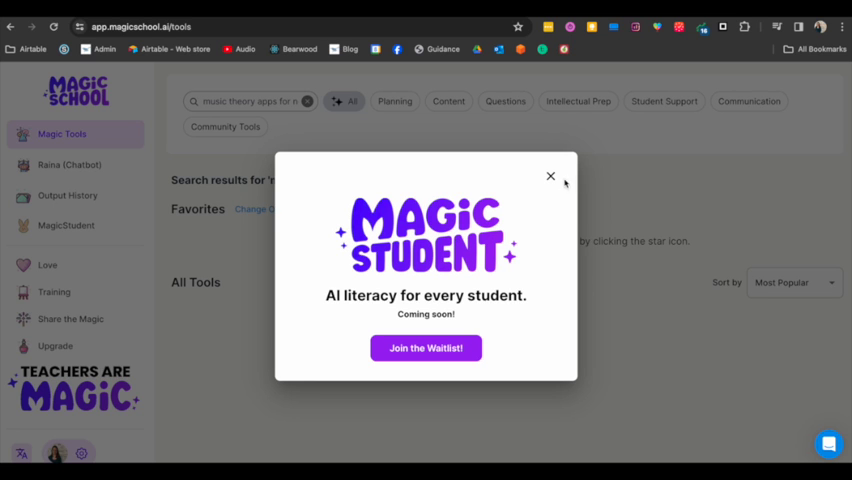
- Close the MagicStudent waitlist popup to reveal the empty 'music theory apps for note reading' results
click(550, 176)
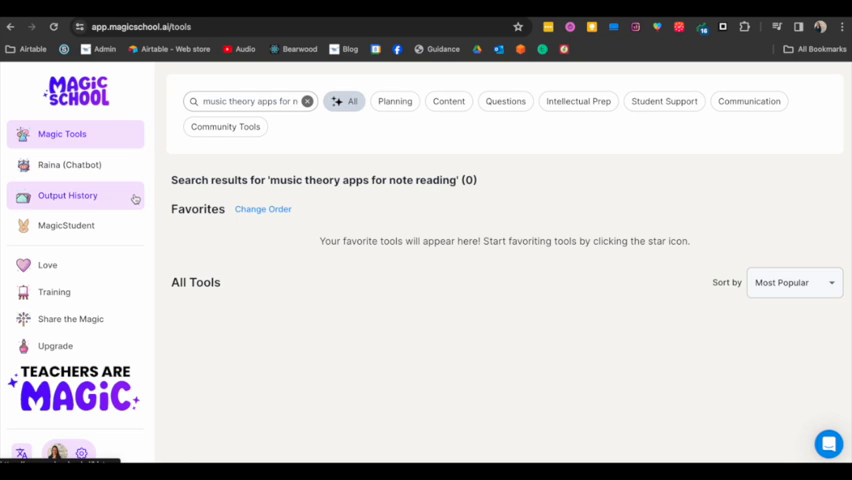